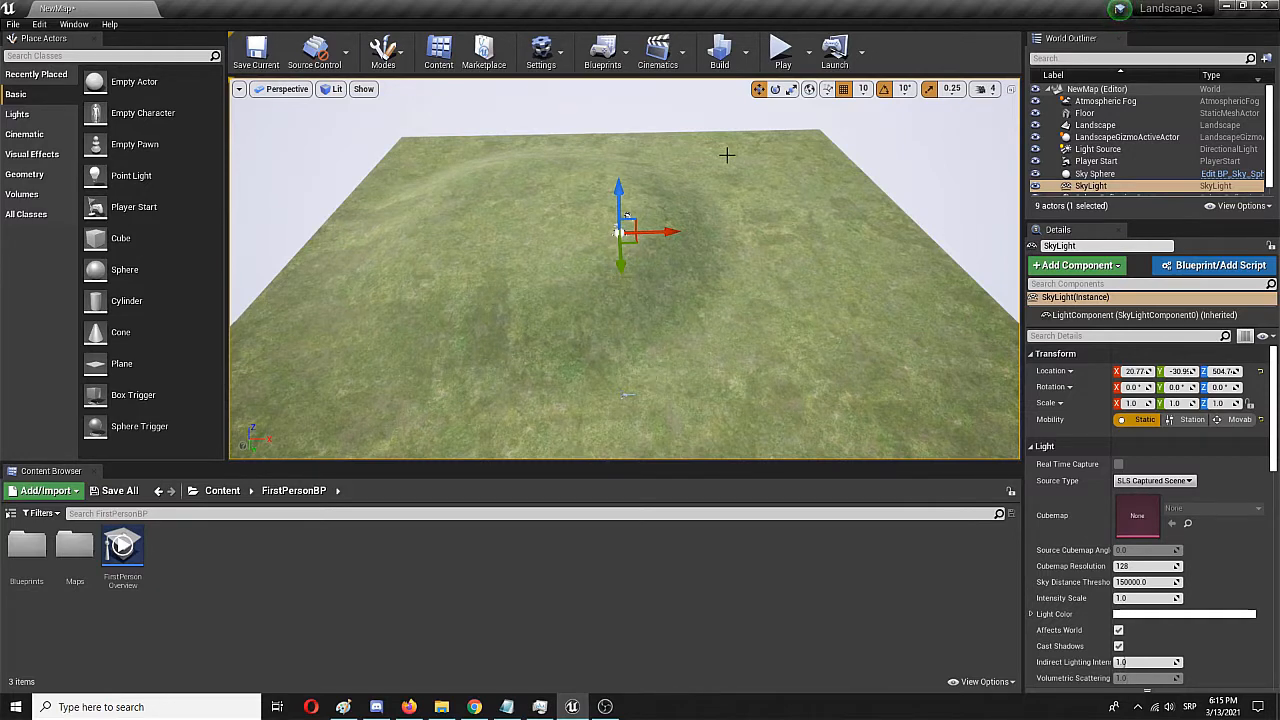
mouse_move(603, 217)
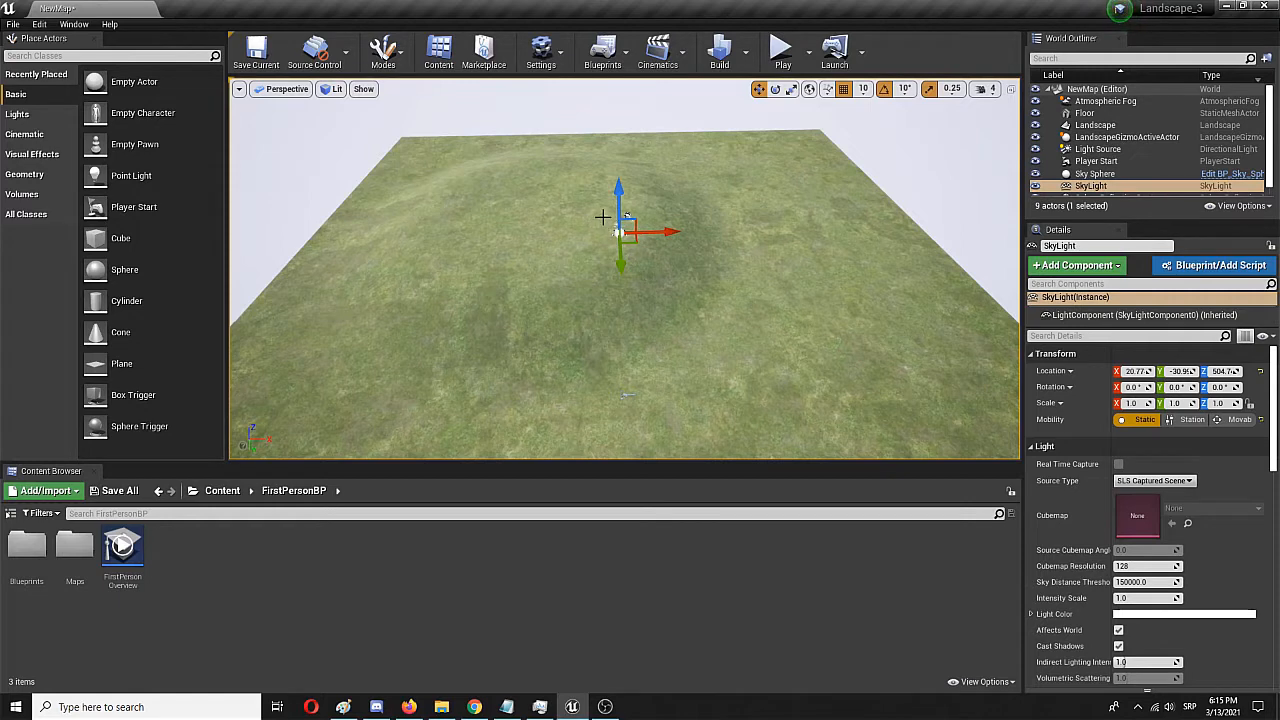
mouse_move(525, 207)
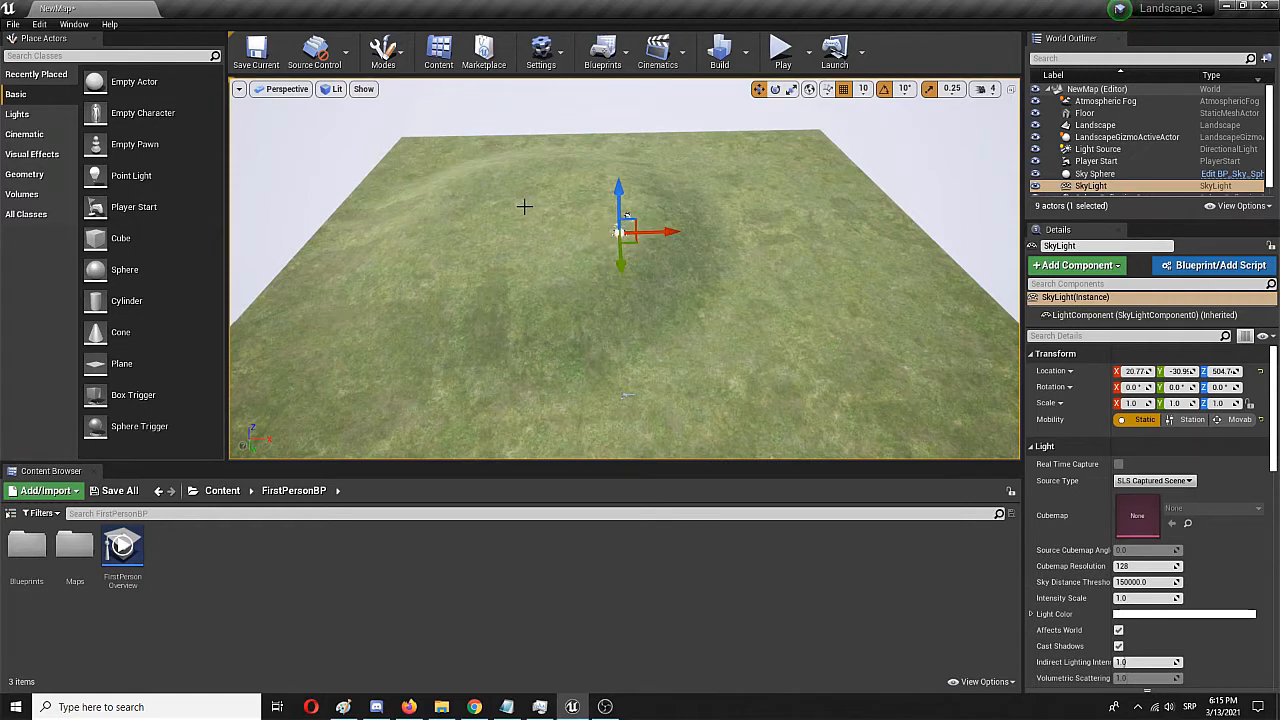
mouse_move(534, 218)
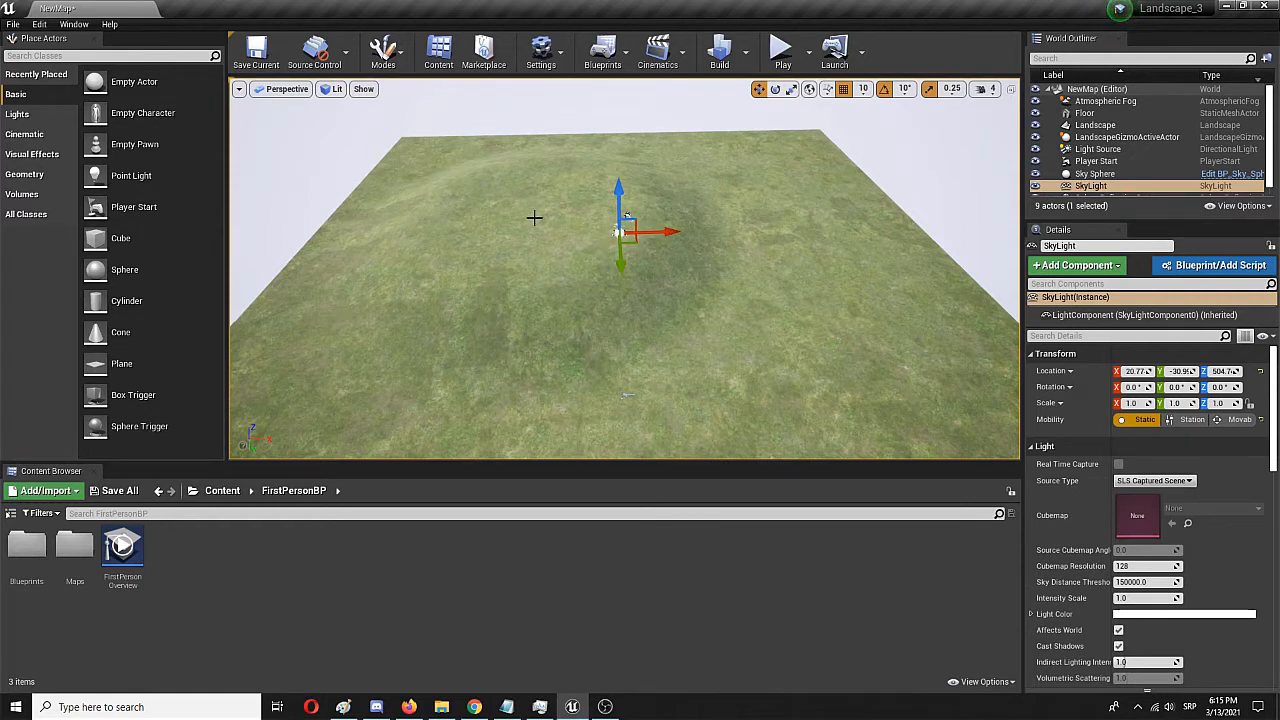
mouse_move(555, 234)
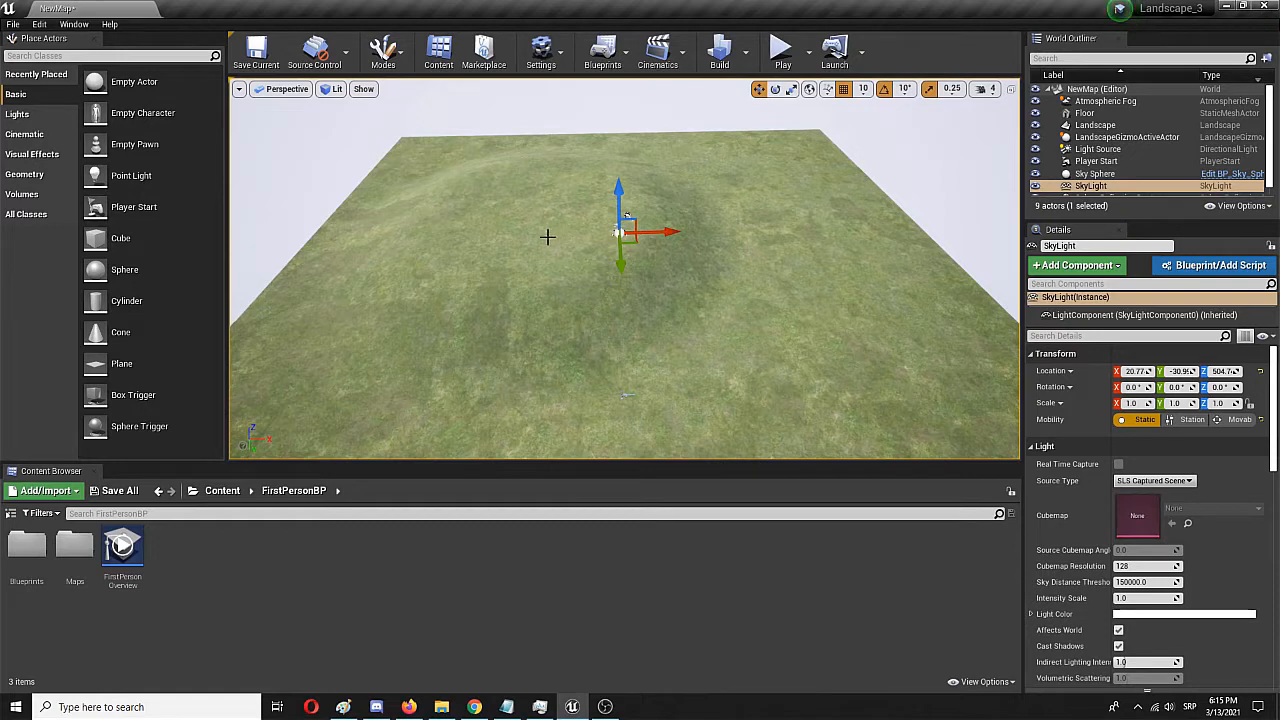
mouse_move(465, 231)
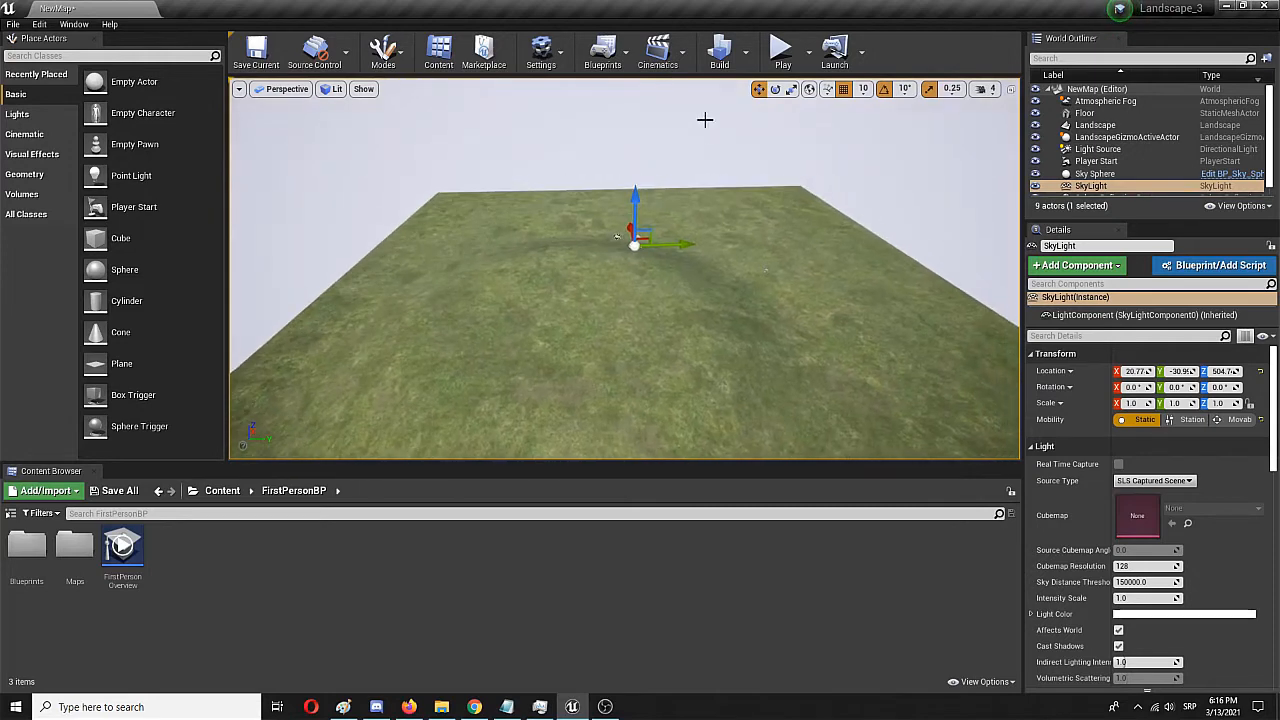
Run a brief first-person play test of the level, then stop it
click(781, 46)
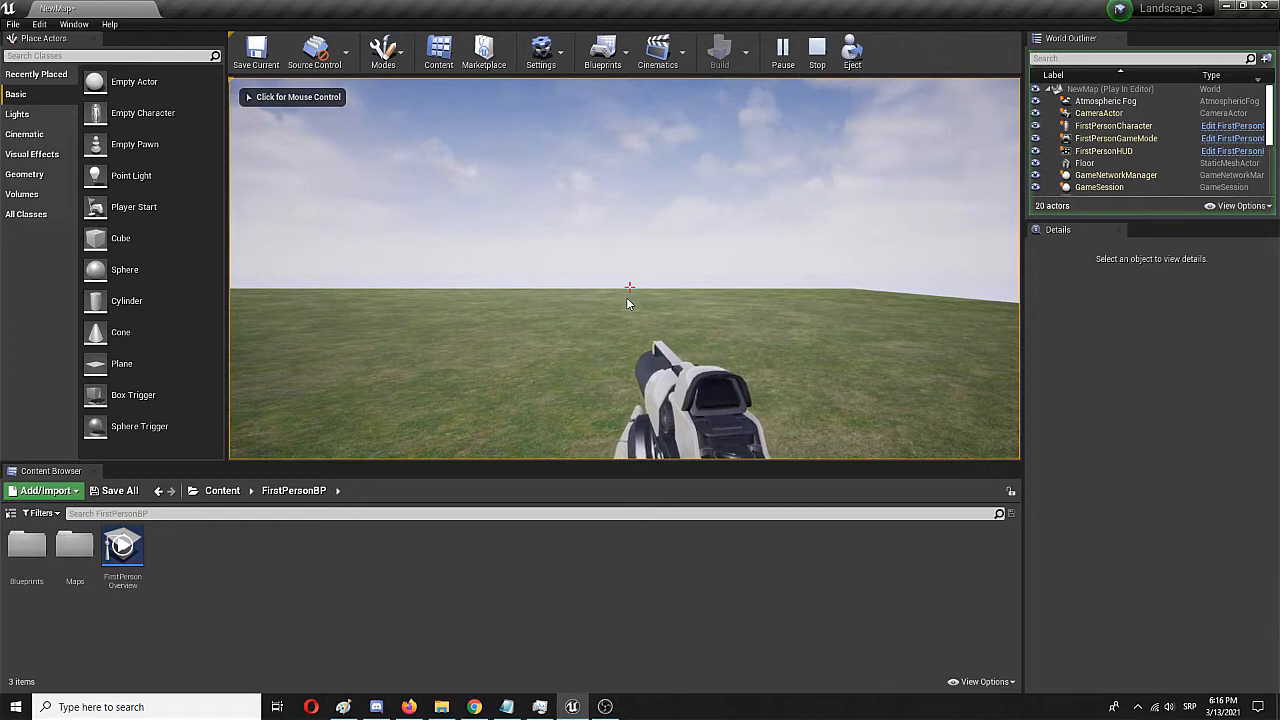
click(628, 300)
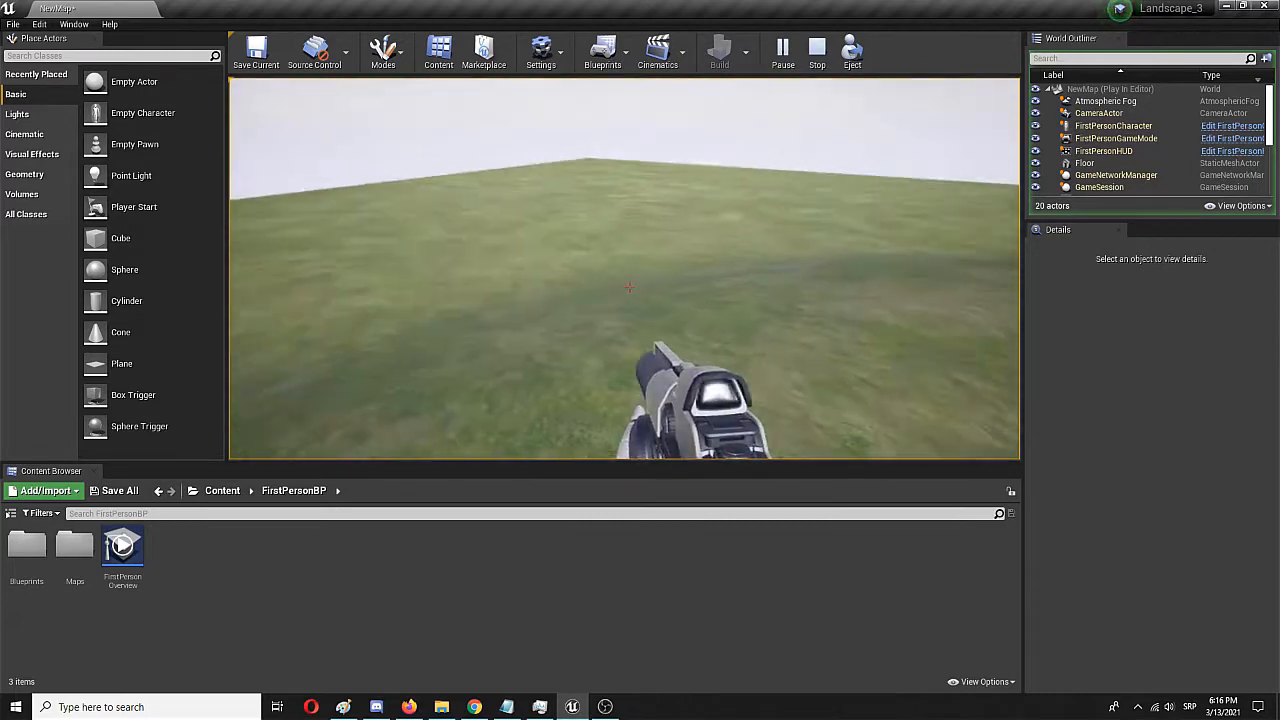
click(817, 47)
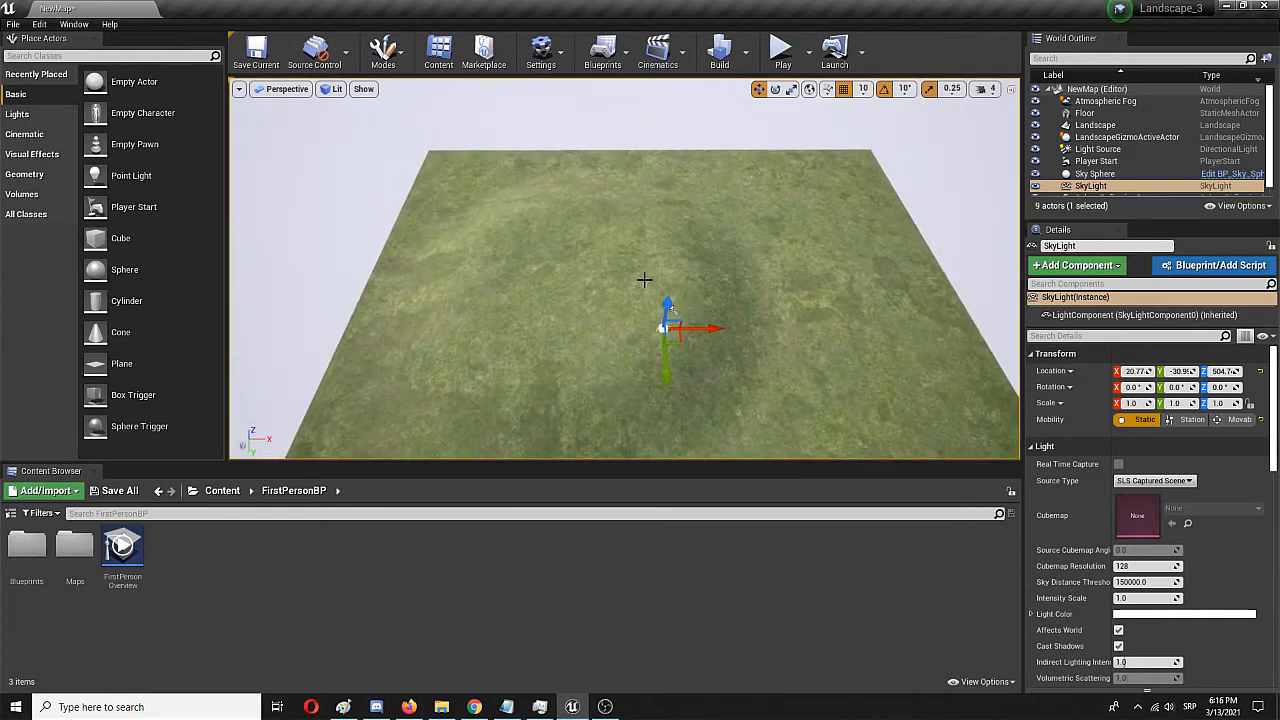
mouse_move(386, 50)
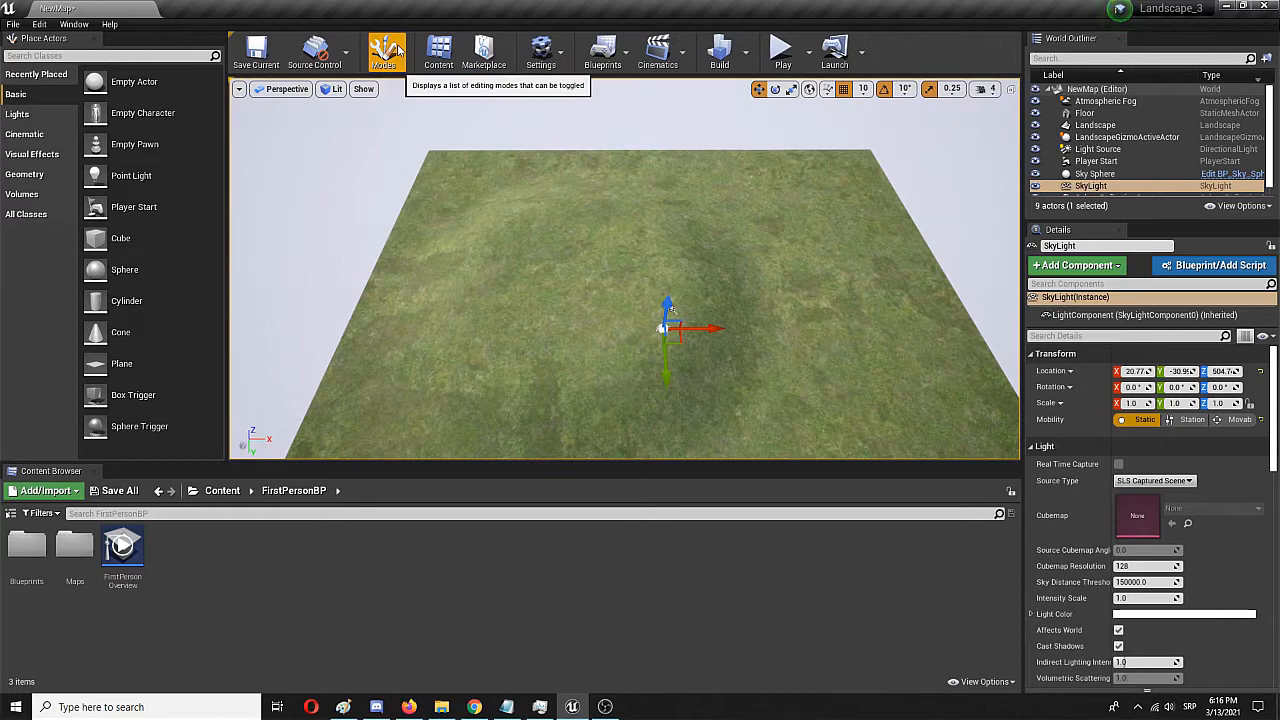
Switch the editor from the Modes list into Landscape mode with the Sculpt tools shown
click(383, 52)
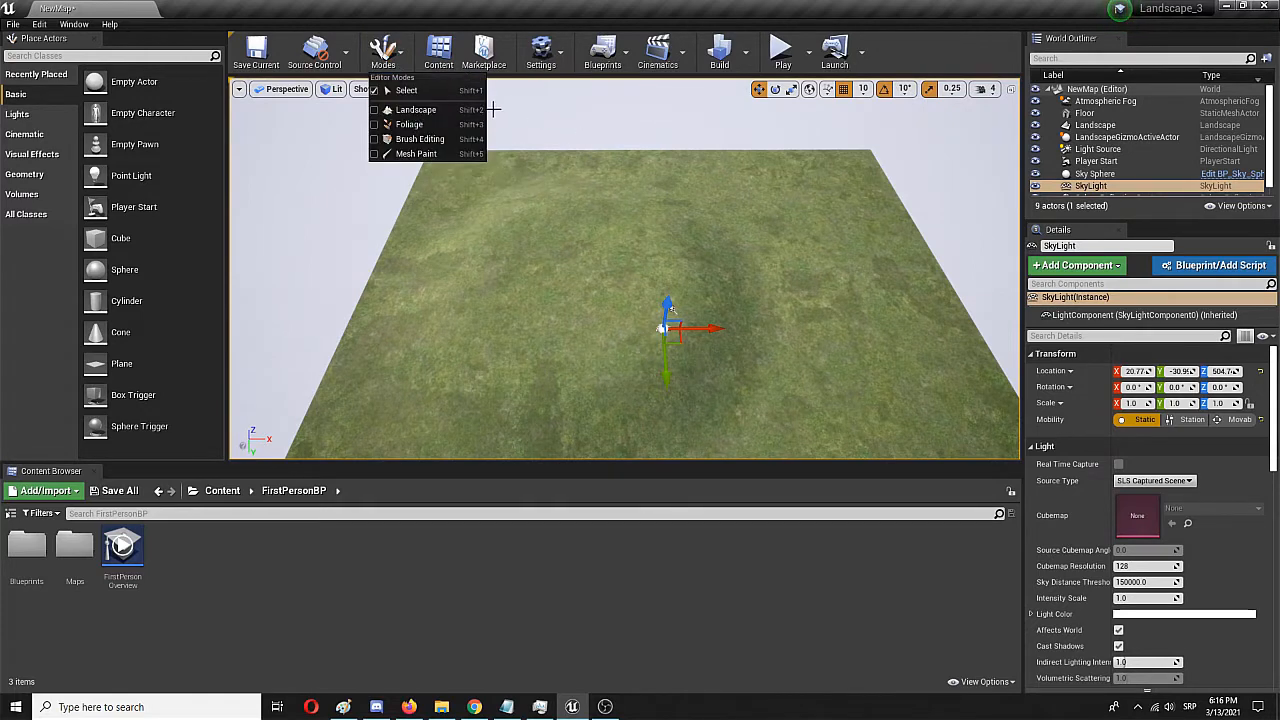
click(416, 109)
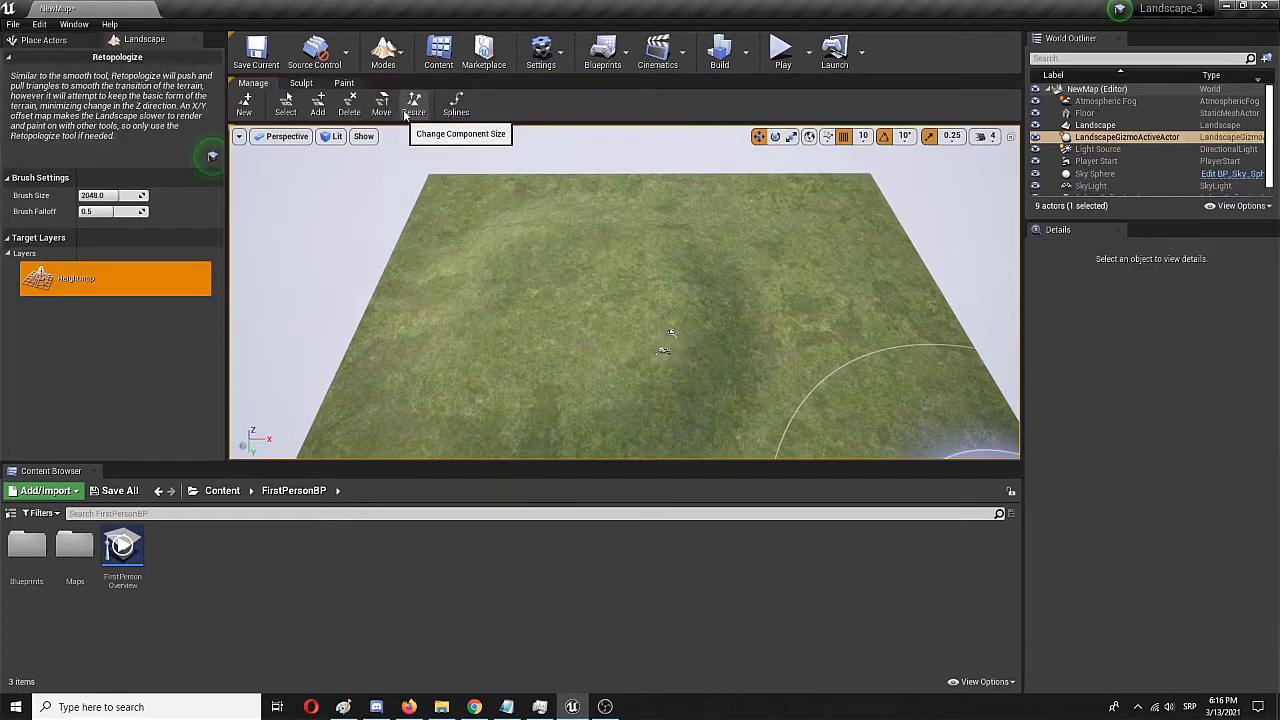
click(657, 250)
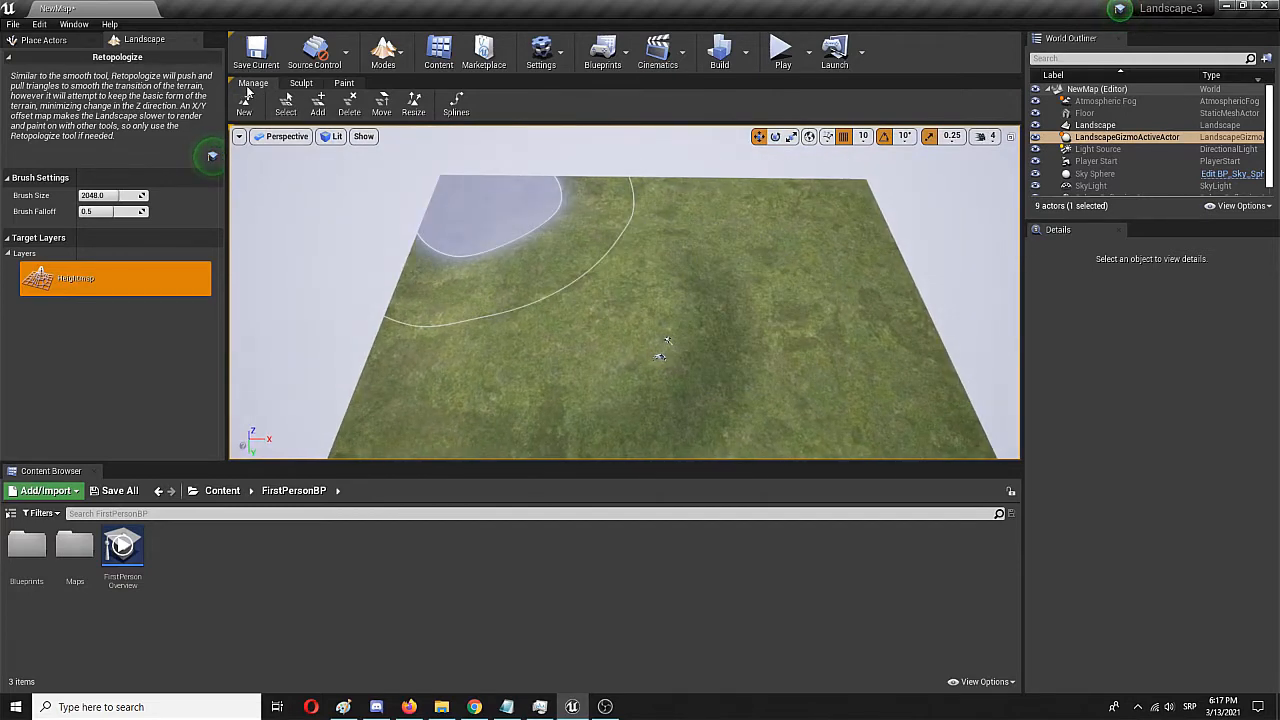
click(301, 83)
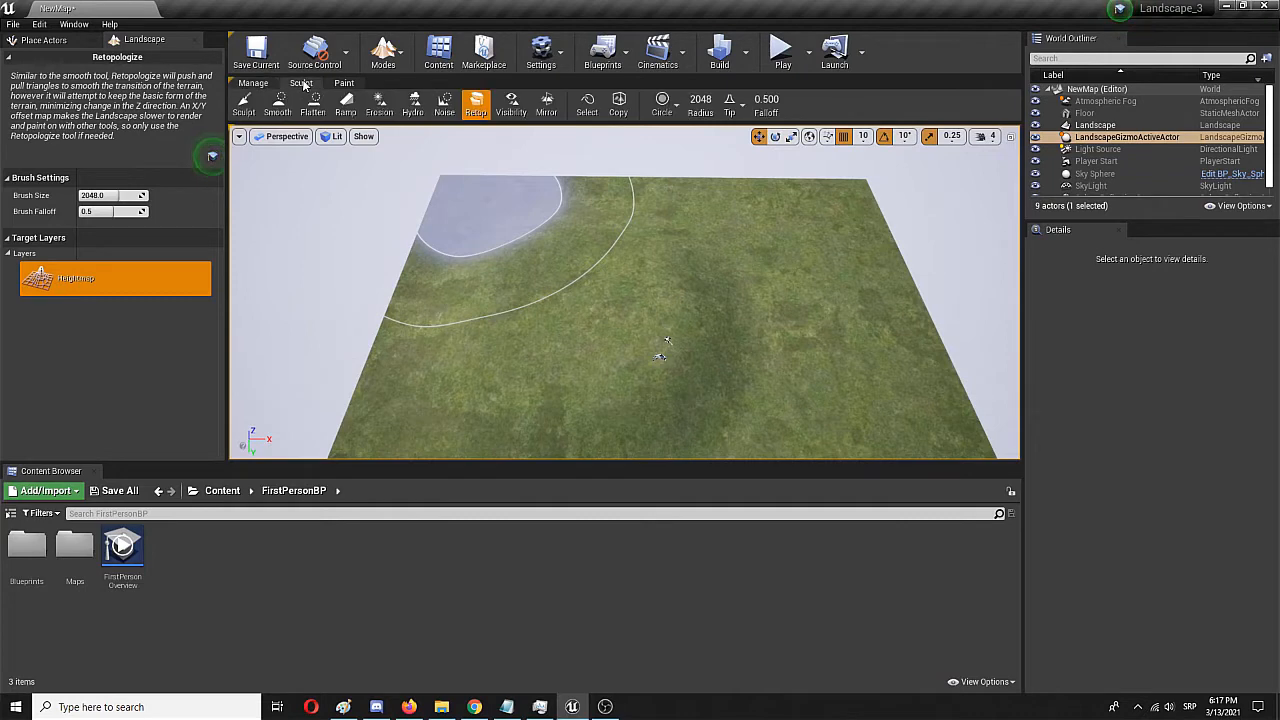
Raise gentle rolling bumps with the Sculpt brush at adjusted strength, undoing the overly tall ridge
click(344, 83)
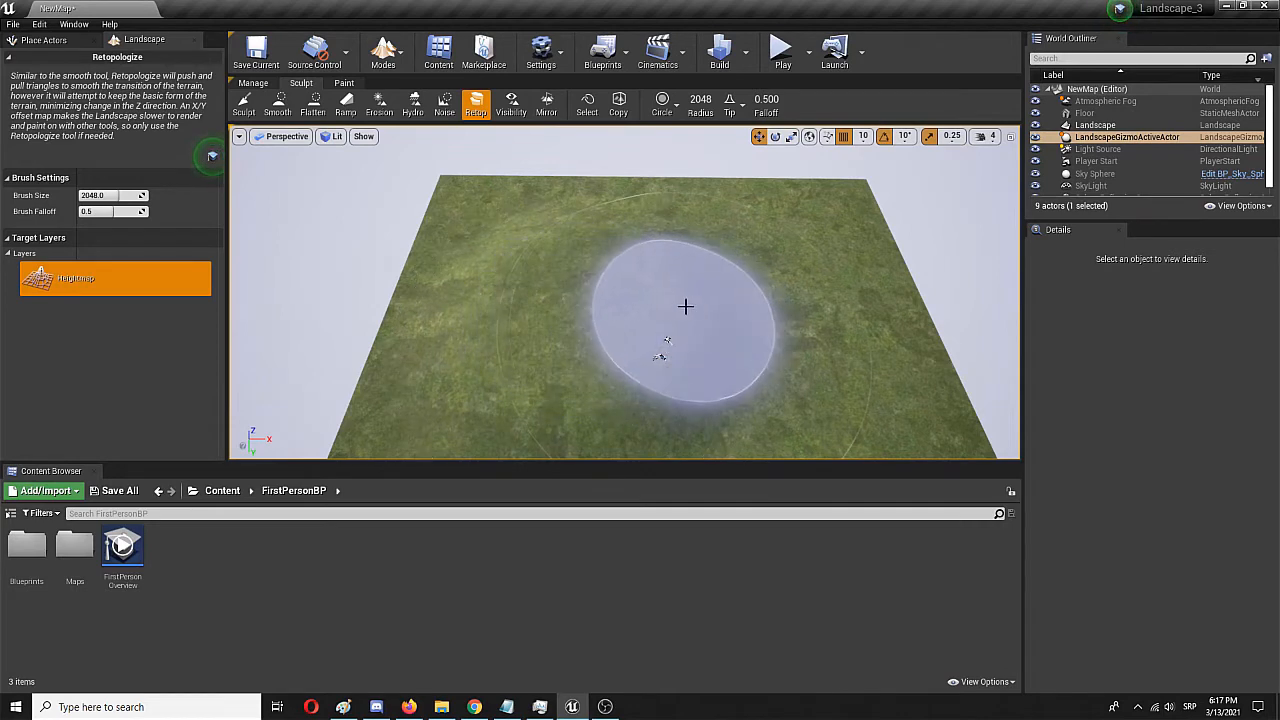
click(244, 100)
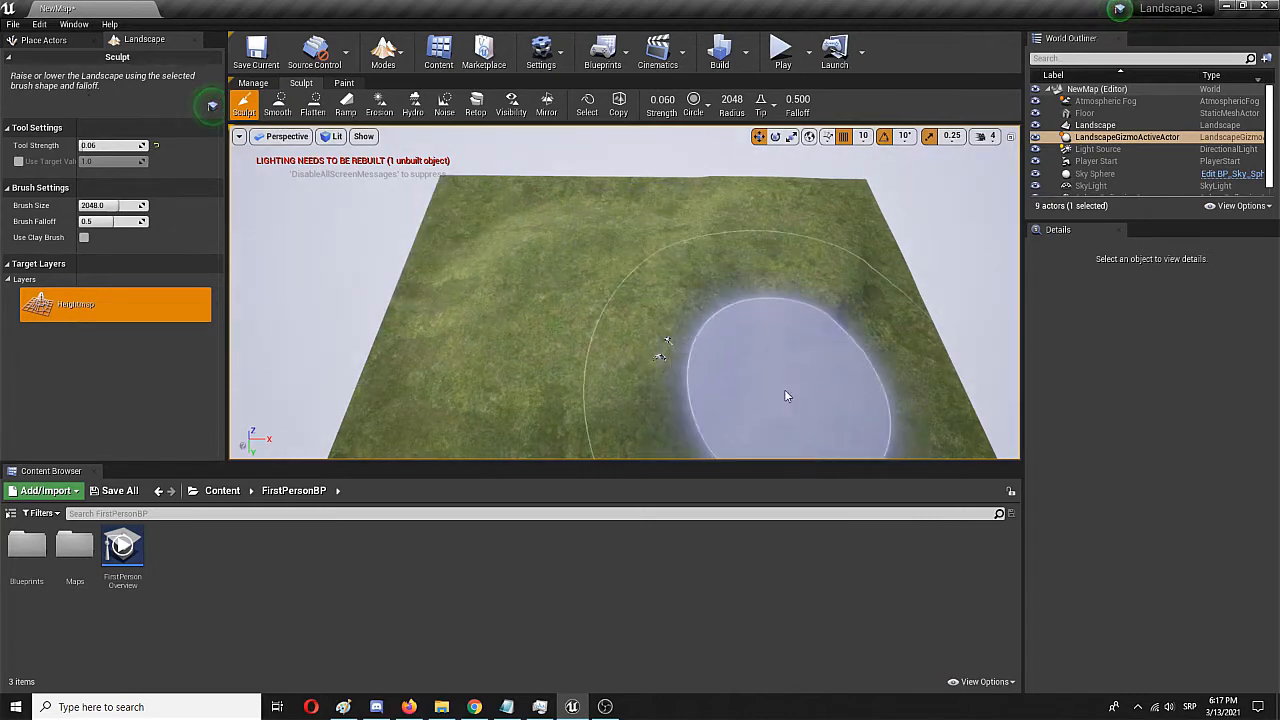
mouse_move(826, 408)
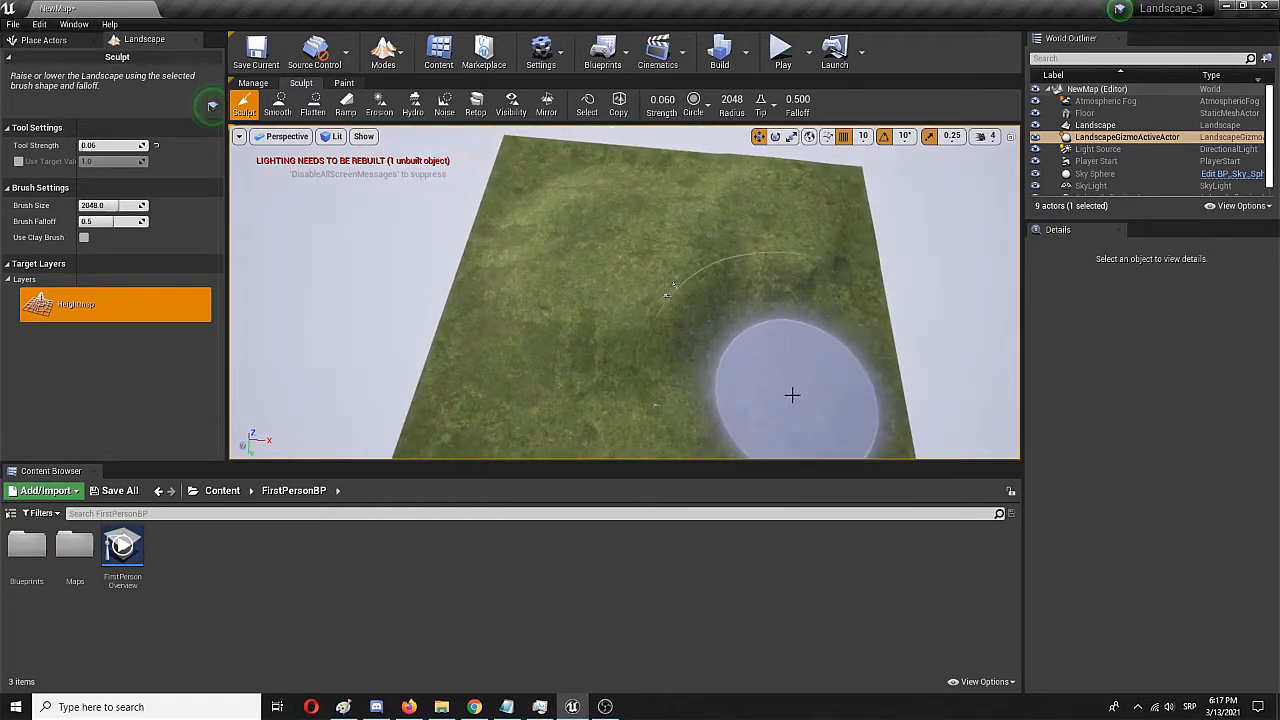
drag(790, 395, 605, 360)
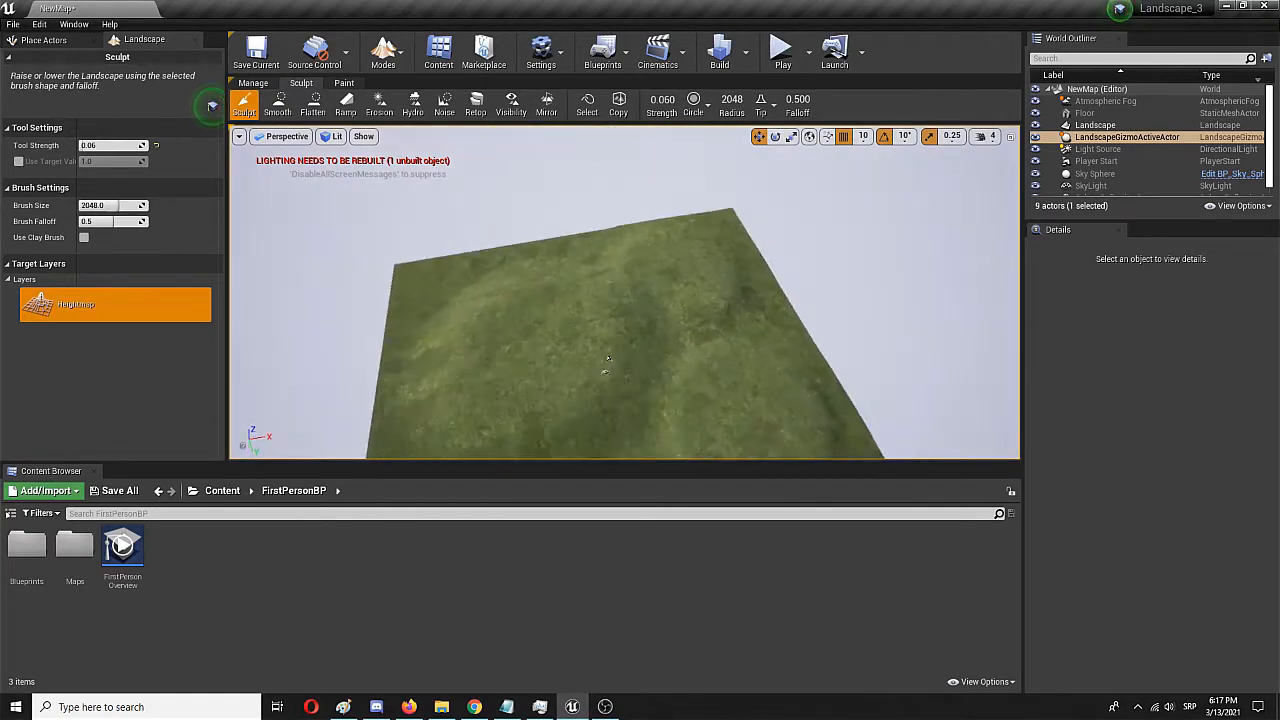
drag(607, 357, 630, 320)
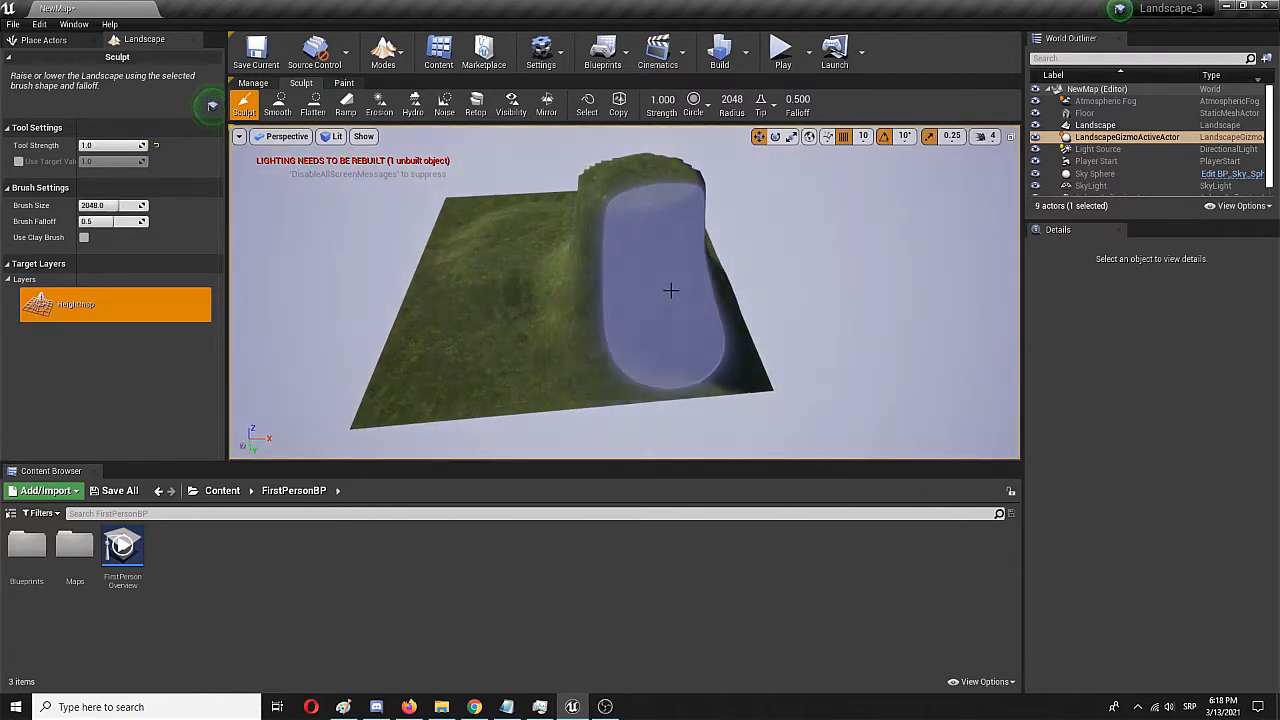
drag(670, 291, 705, 293)
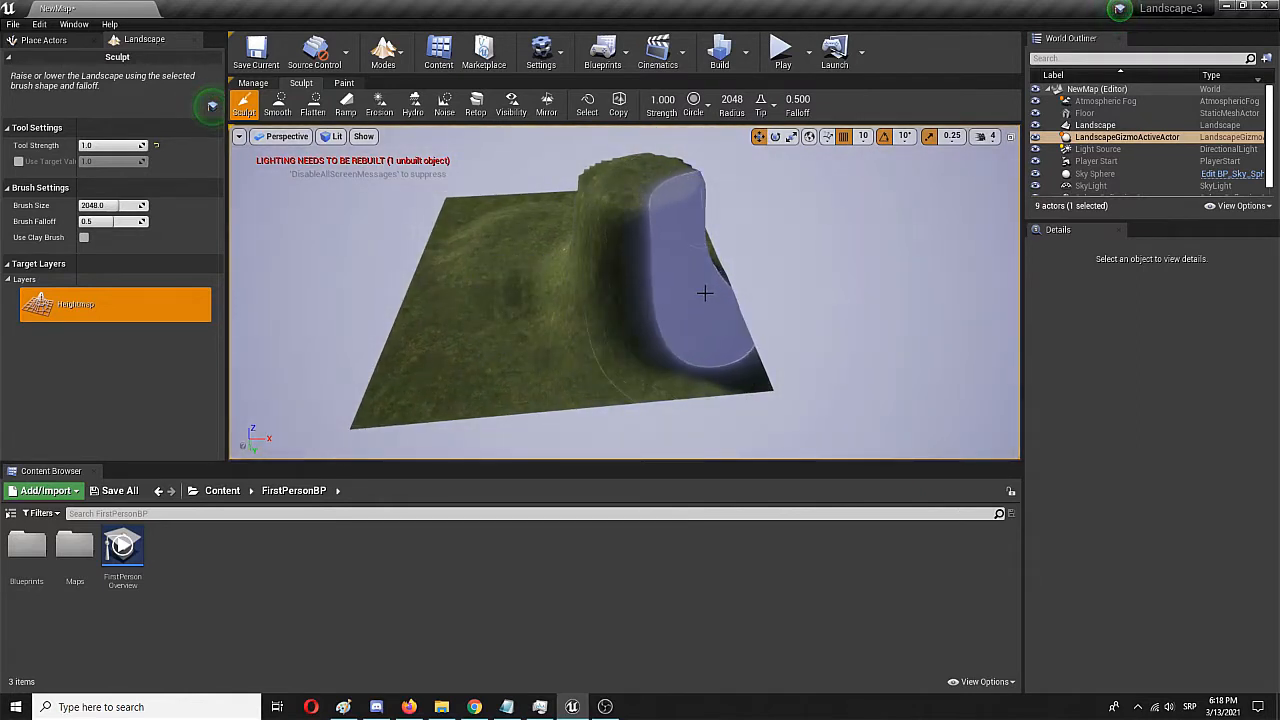
key(ctrl+z)
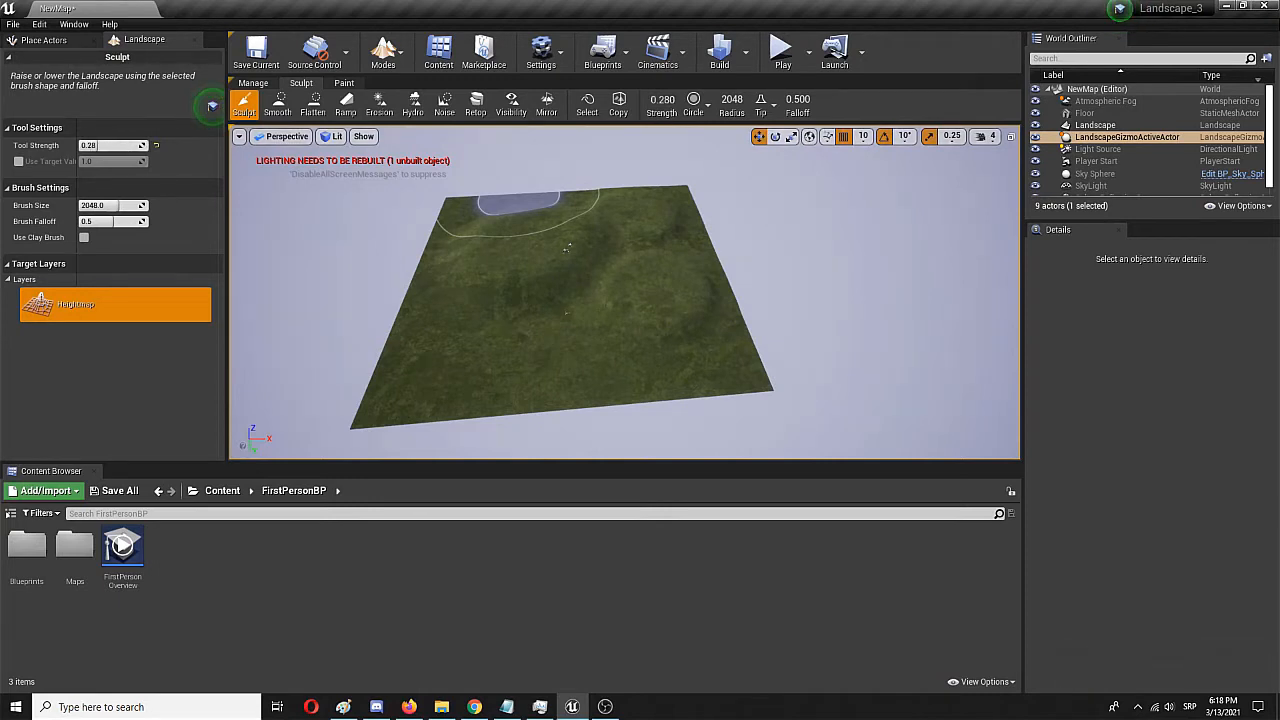
Stamp textured ridges with an Alpha brush on the landscape's right side and centre
click(693, 100)
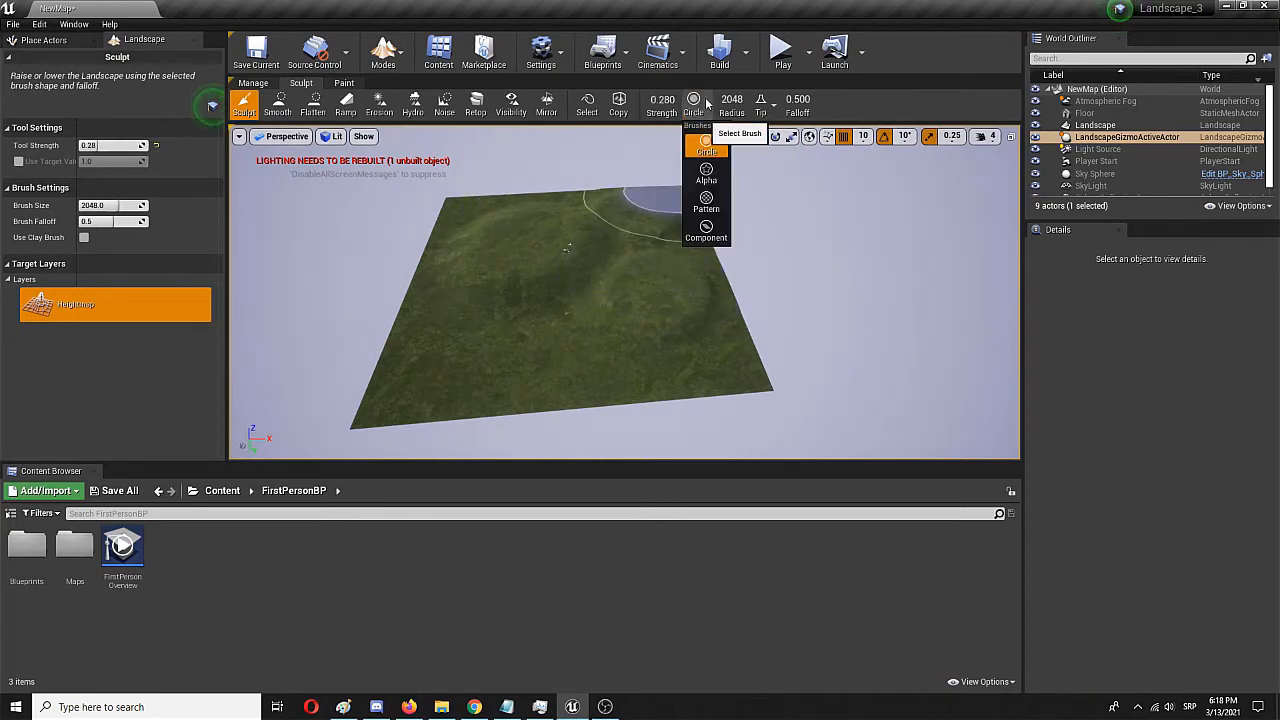
mouse_move(706, 200)
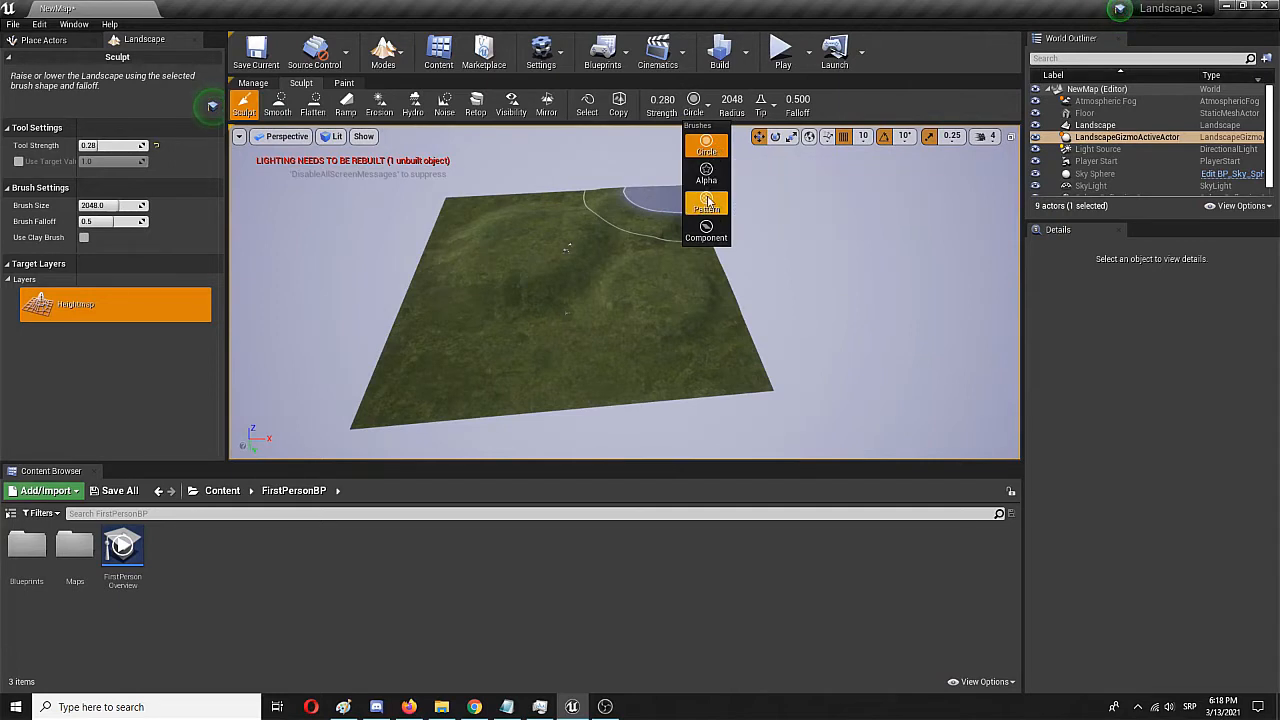
click(706, 204)
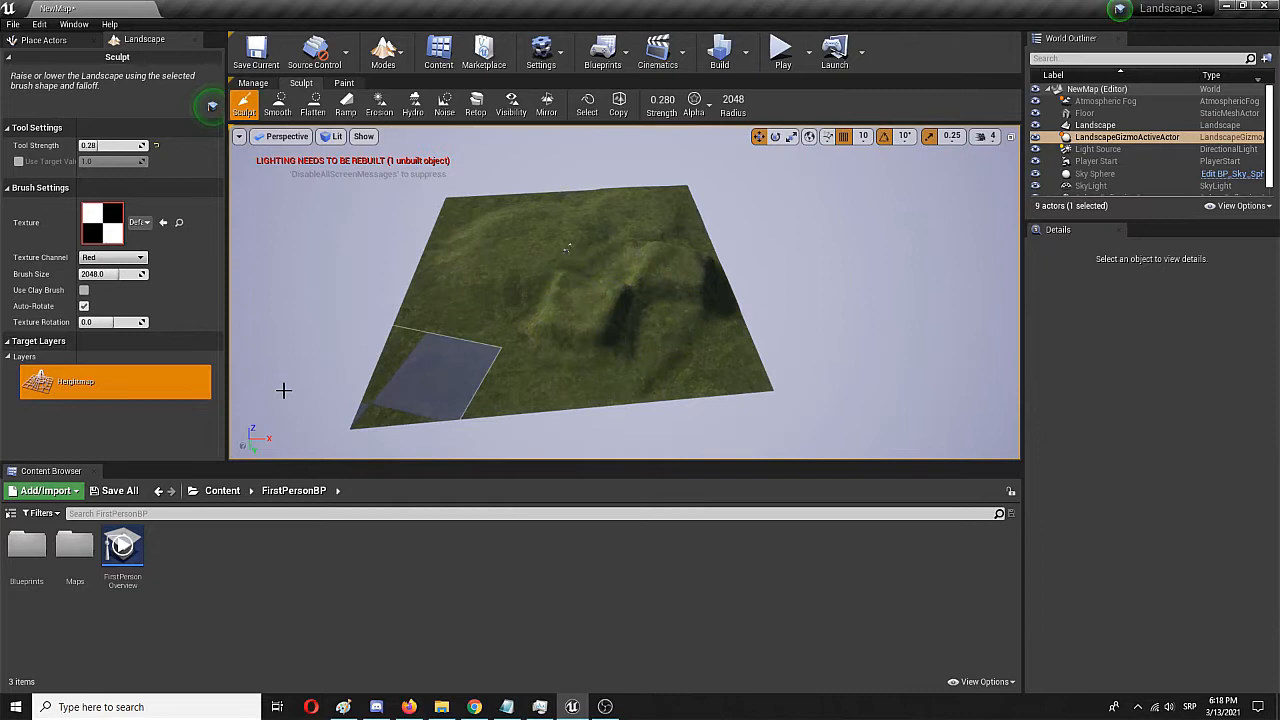
click(618, 285)
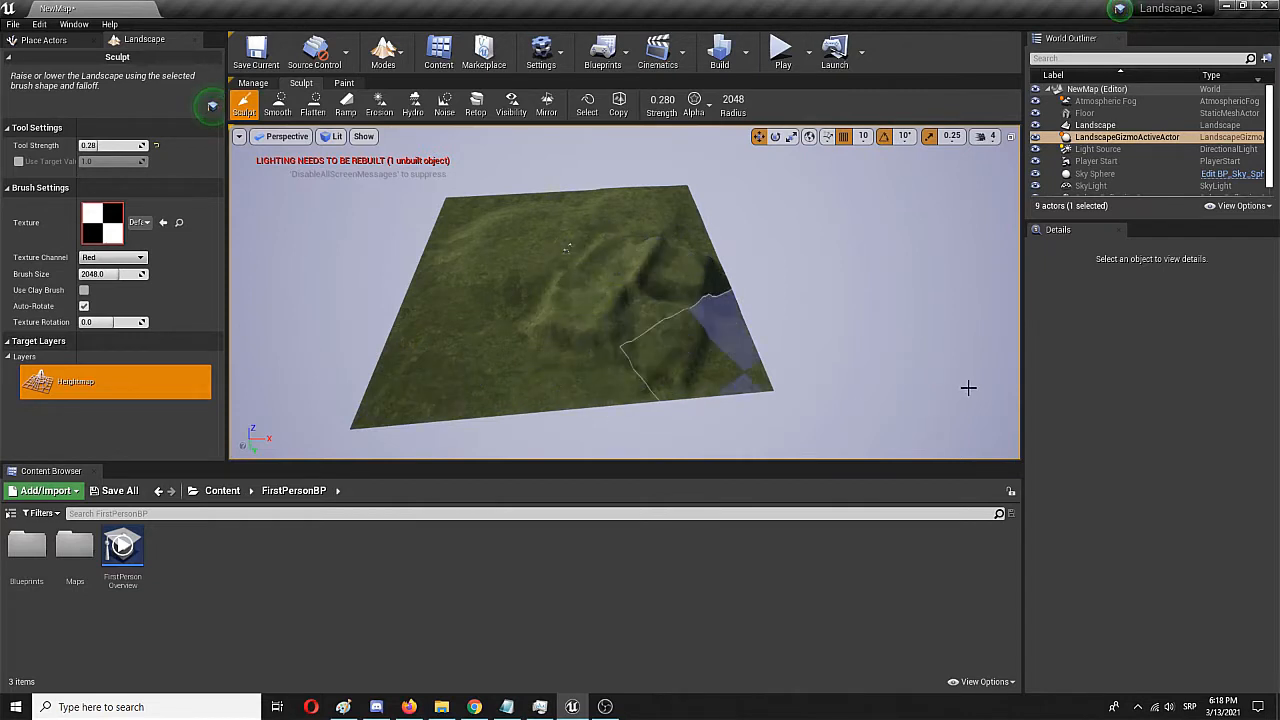
drag(710, 330, 625, 281)
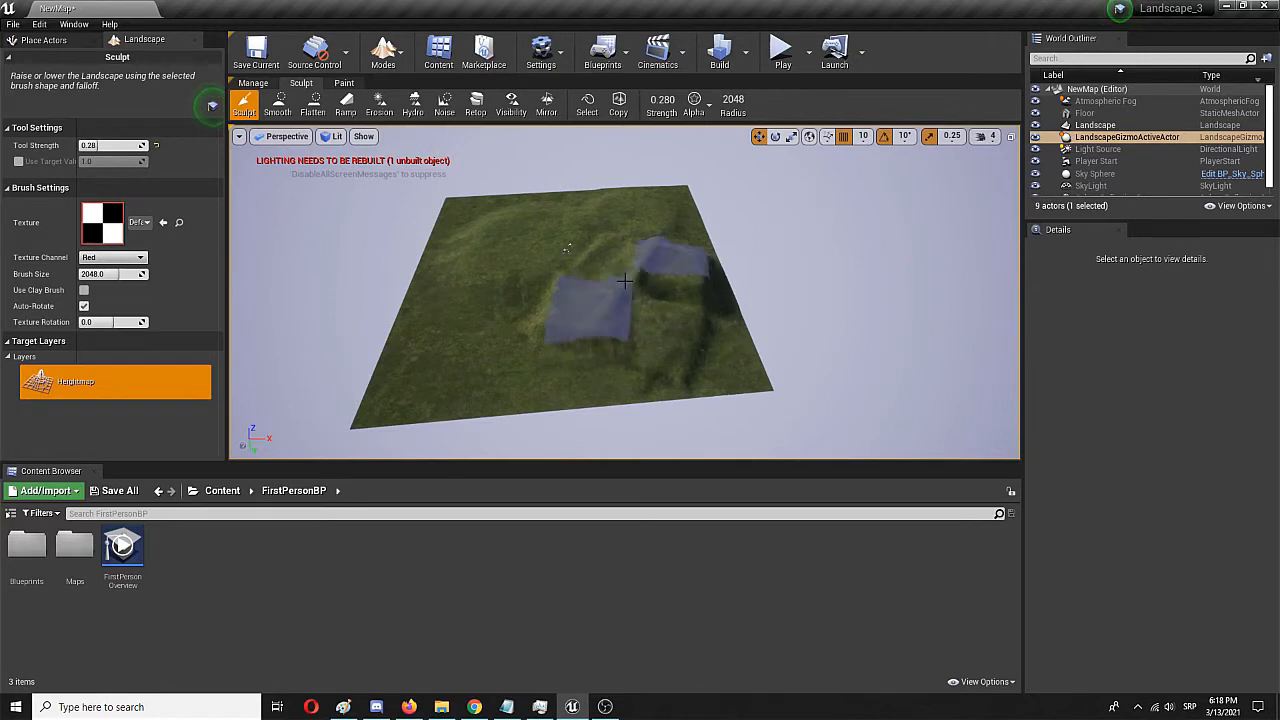
click(694, 104)
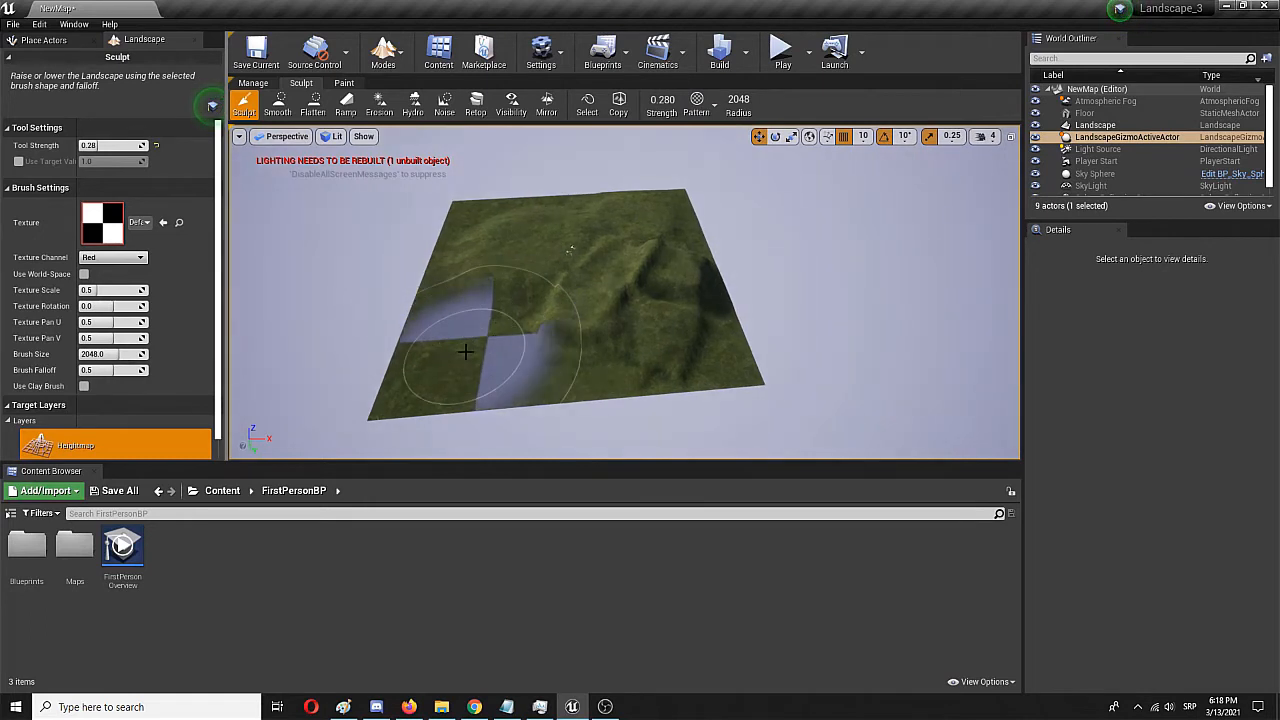
Try the whole-component brush, then return to the small round brush
click(696, 105)
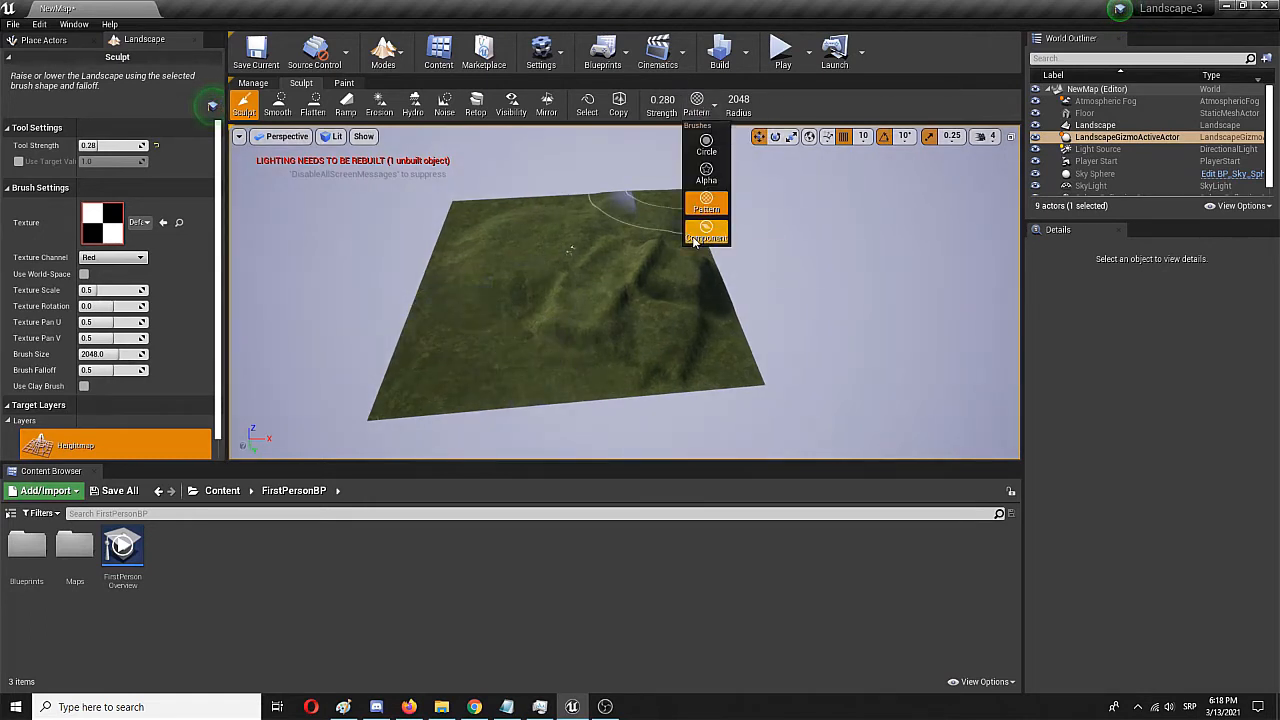
click(707, 234)
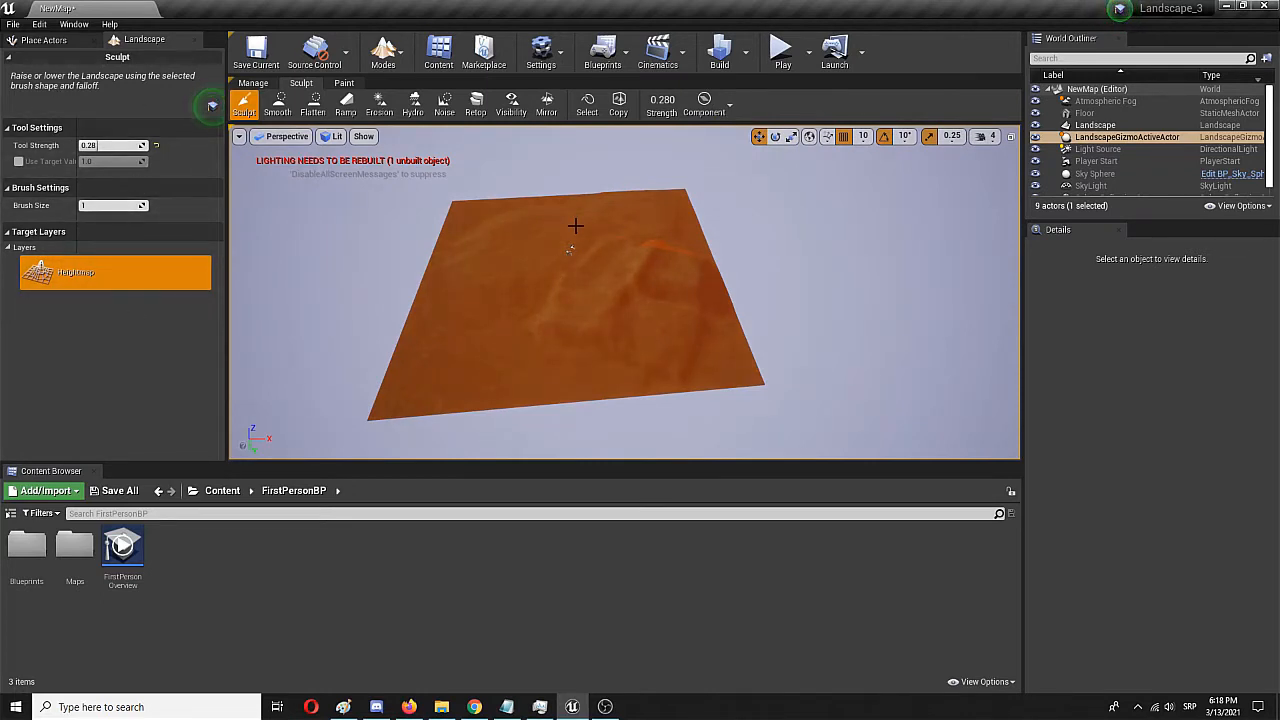
click(707, 137)
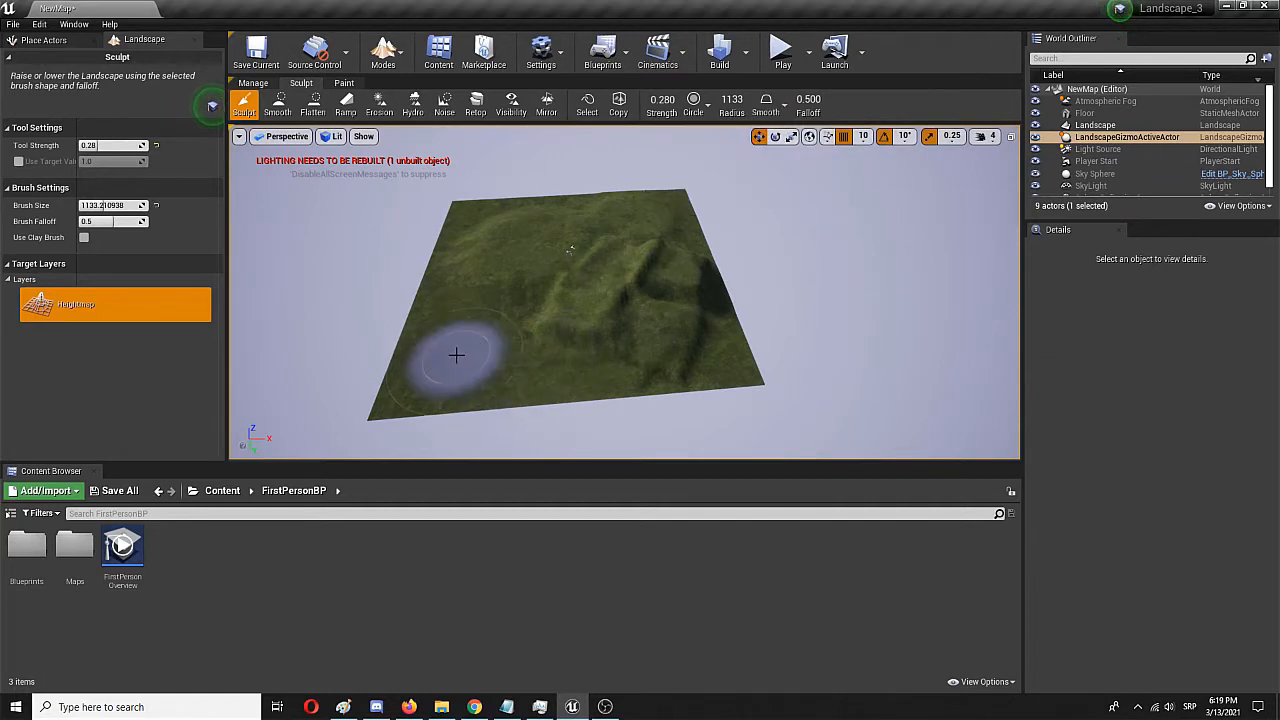
mouse_move(720, 310)
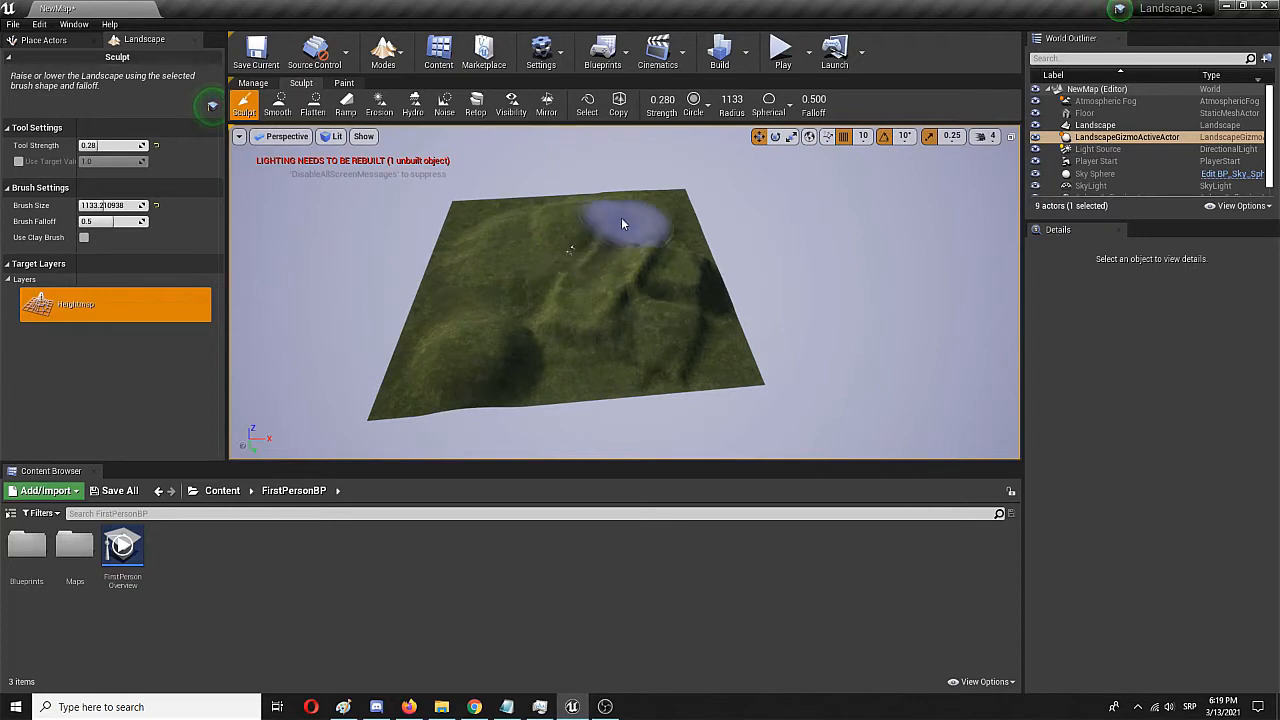
mouse_move(458, 290)
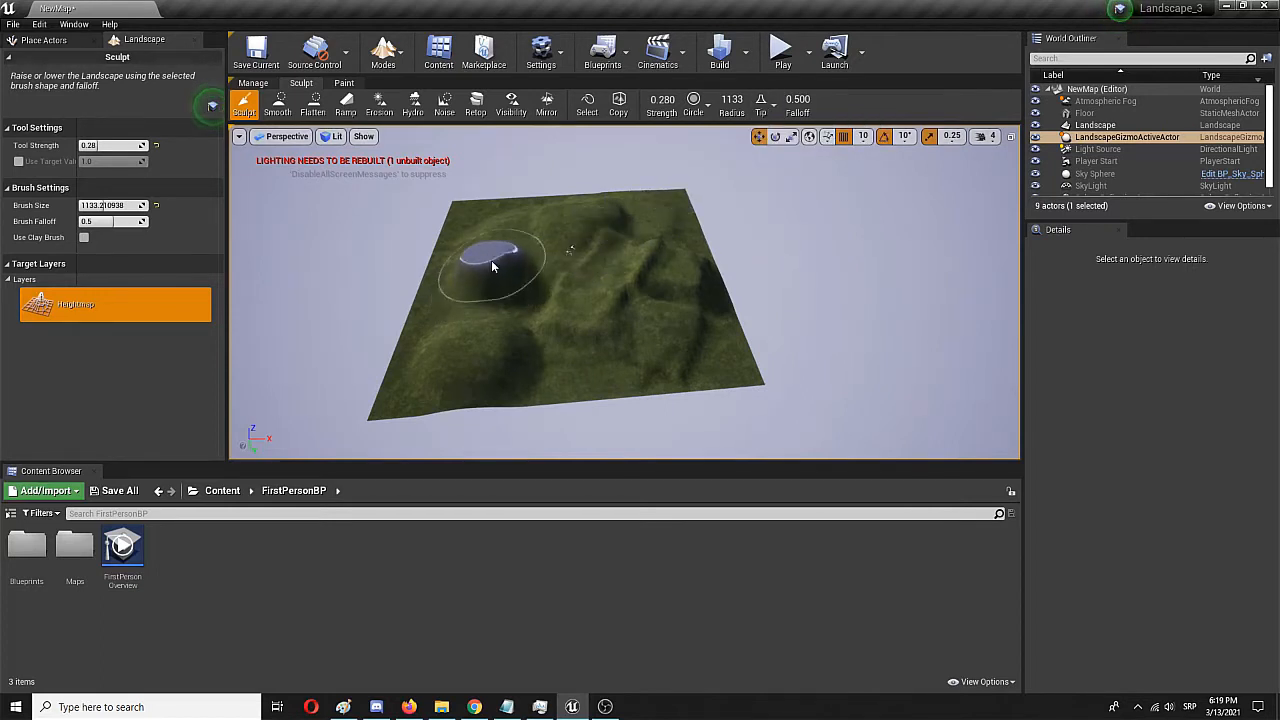
Raise a hill on the left into a tall peak and give the brush a Smooth falloff
drag(500, 270, 530, 220)
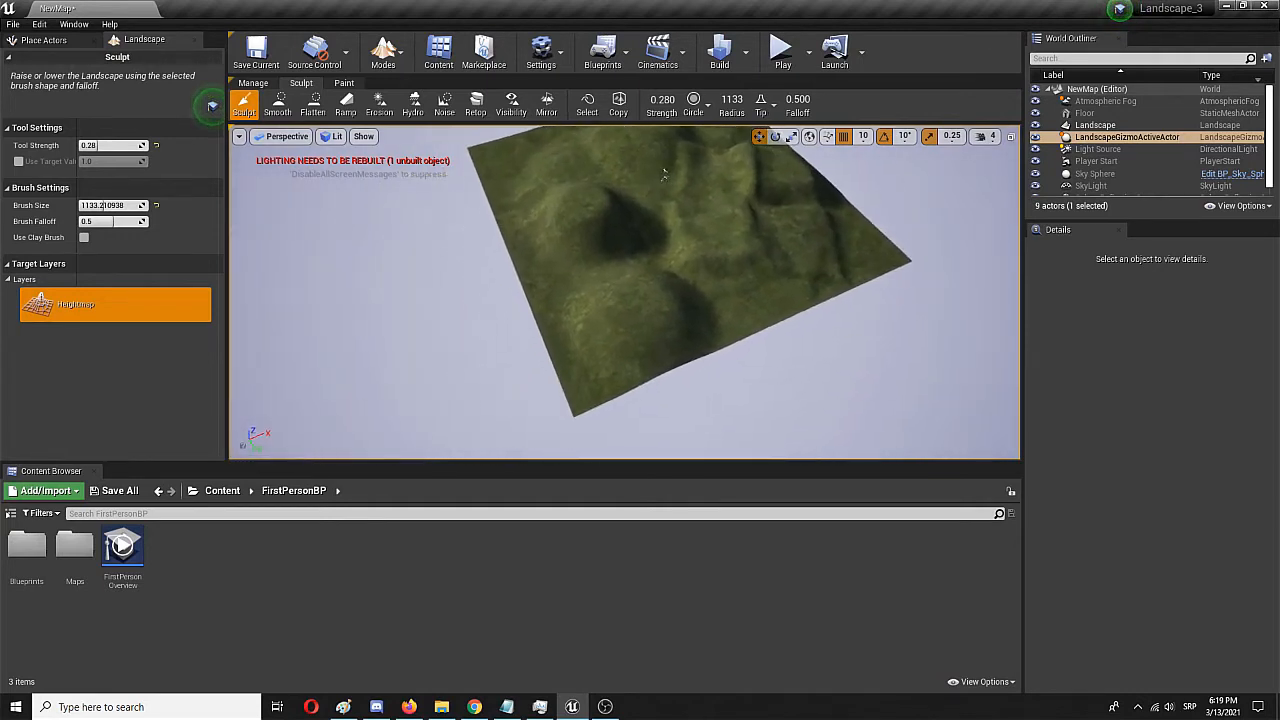
drag(665, 280, 570, 210)
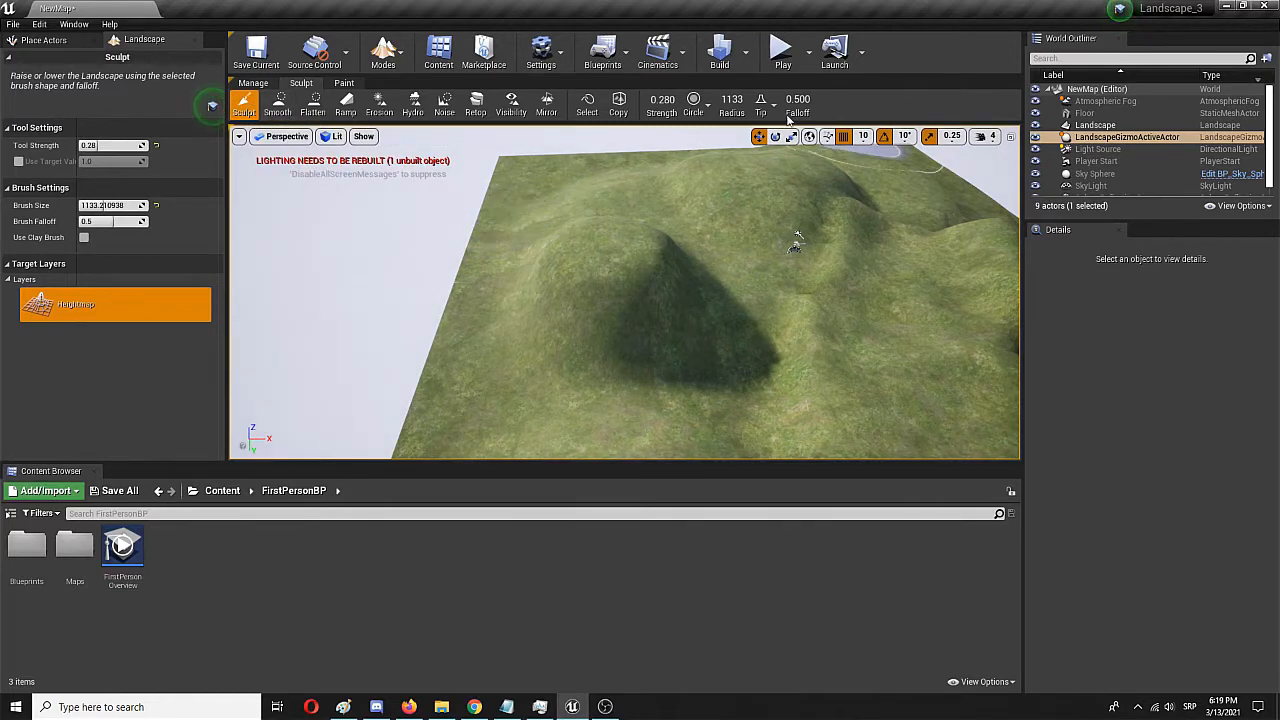
click(762, 105)
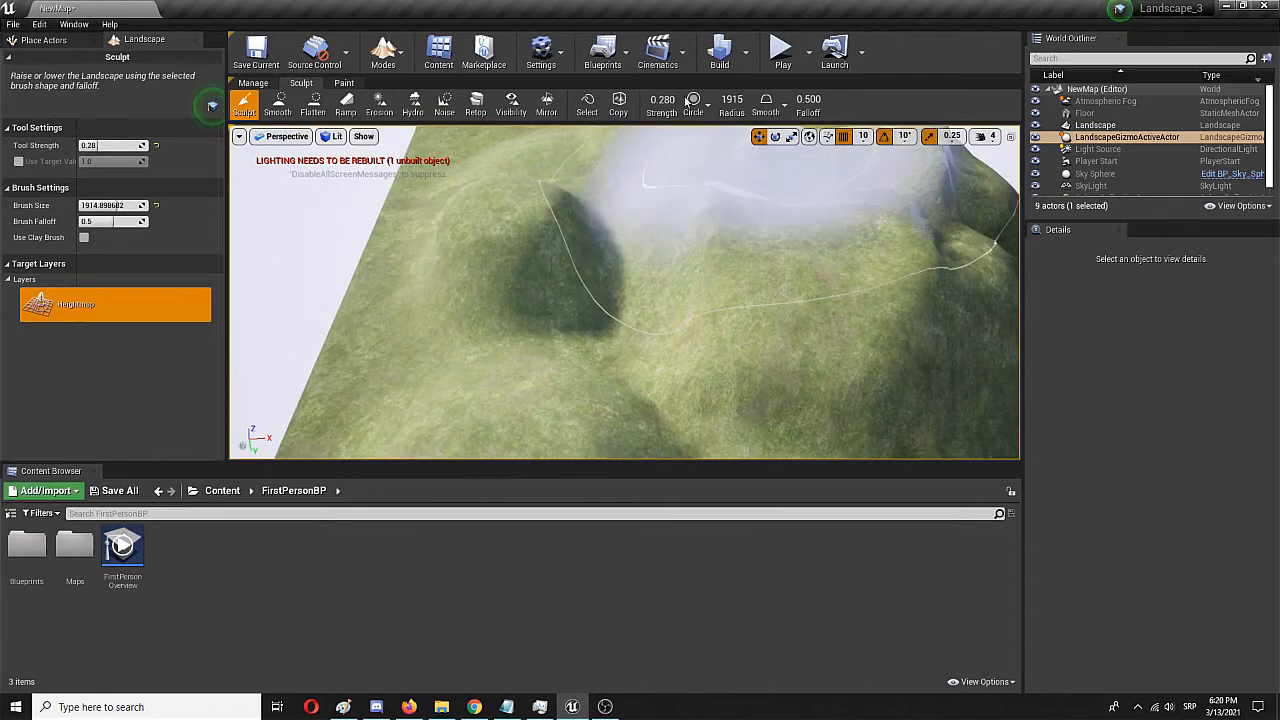
Switch to the Smooth tool to soften the rough bumps into gentler hills
click(278, 104)
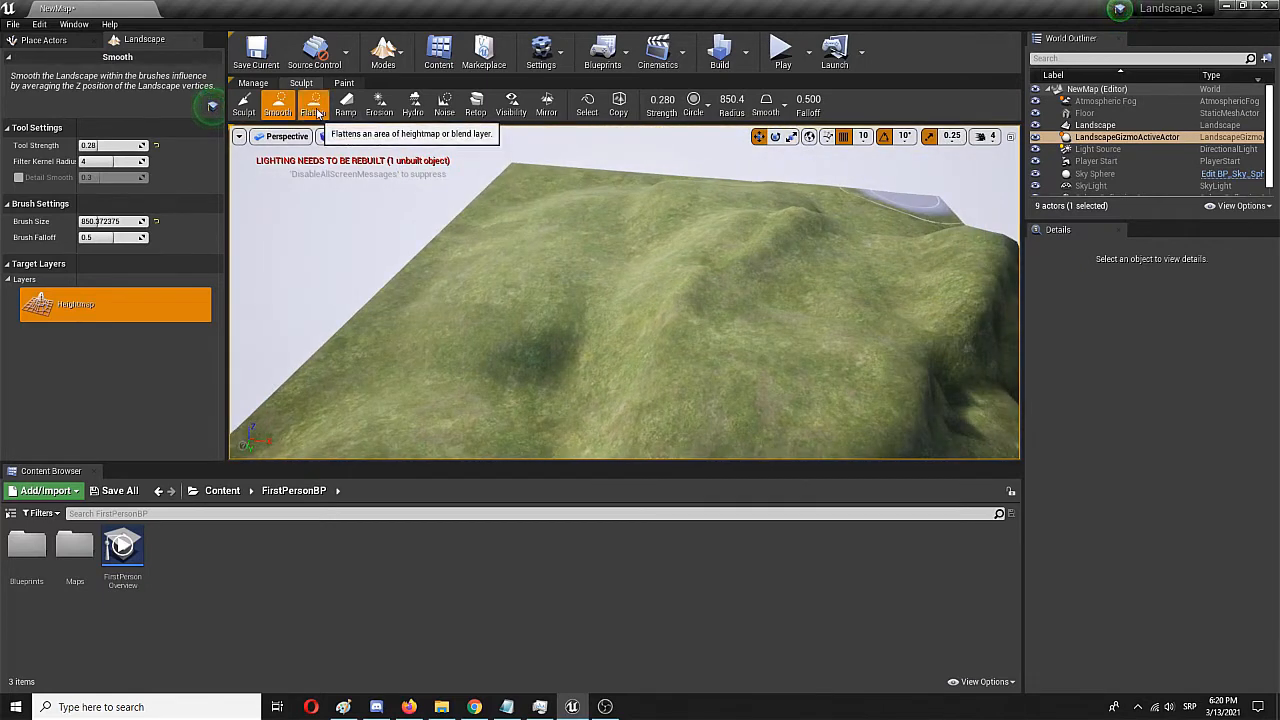
Flatten the rise on the right hillside with the Flatten tool, then move to the Ramp tool
click(313, 104)
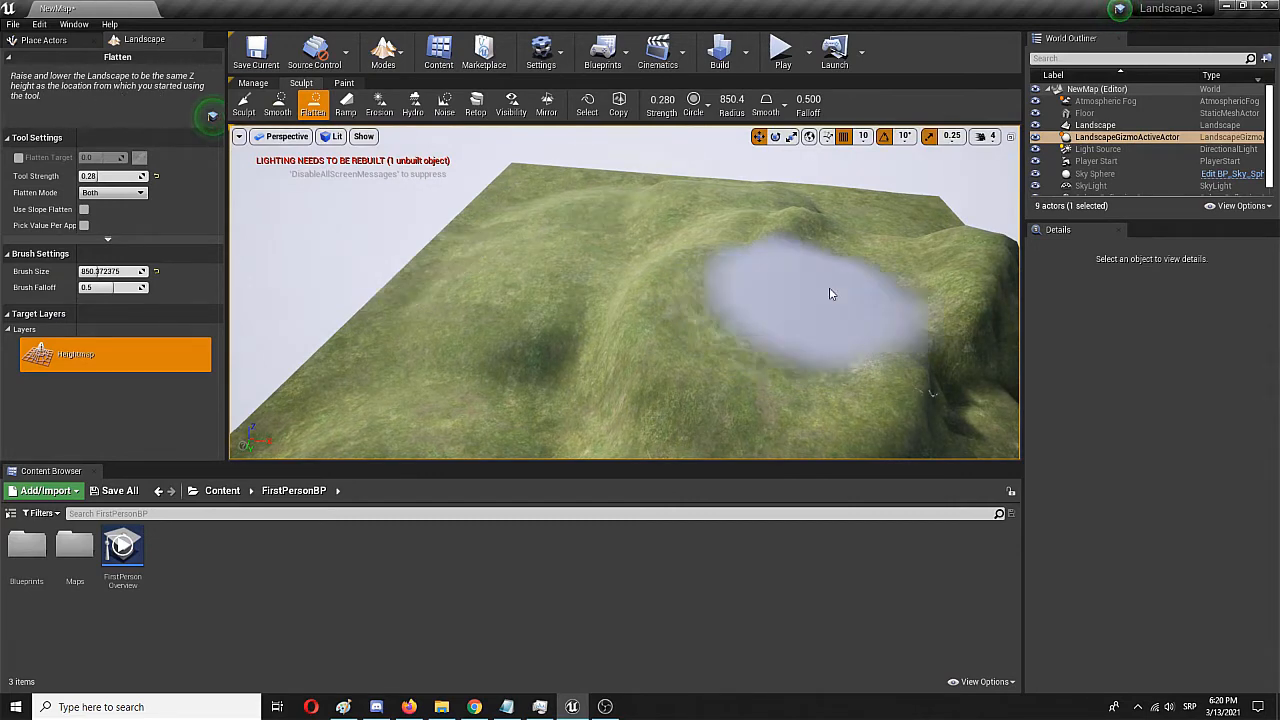
drag(830, 294, 757, 302)
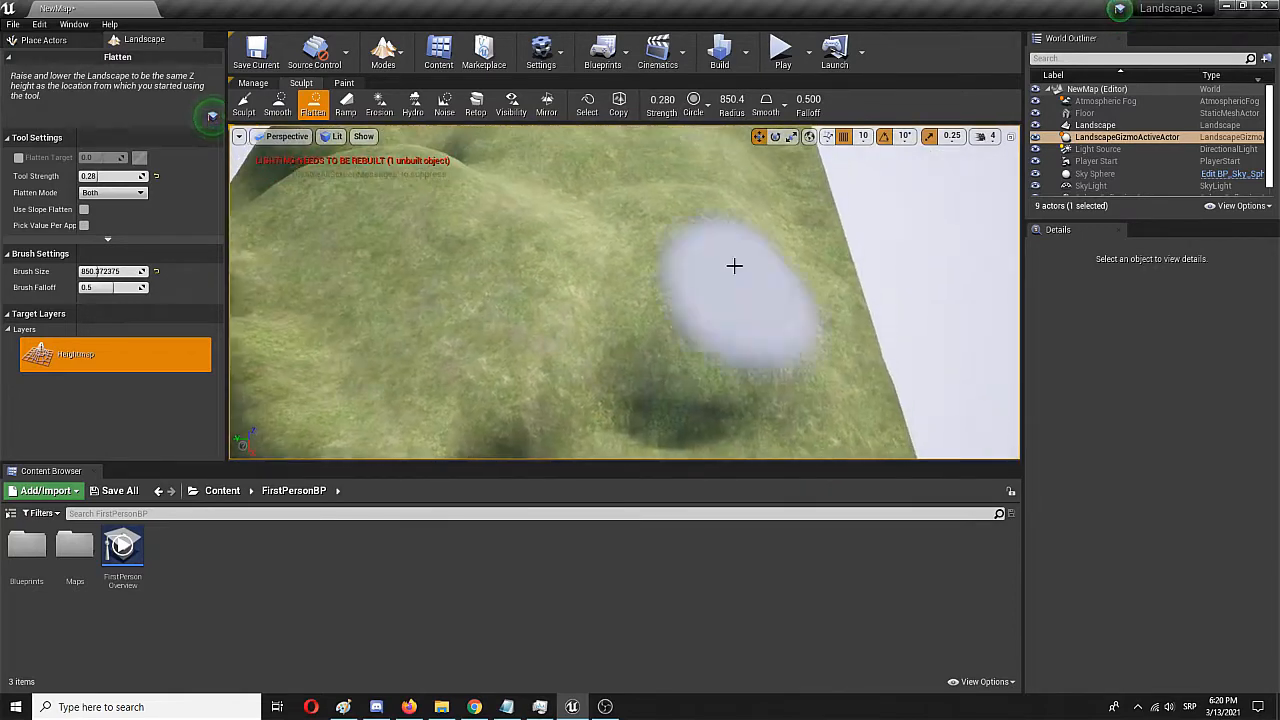
click(345, 104)
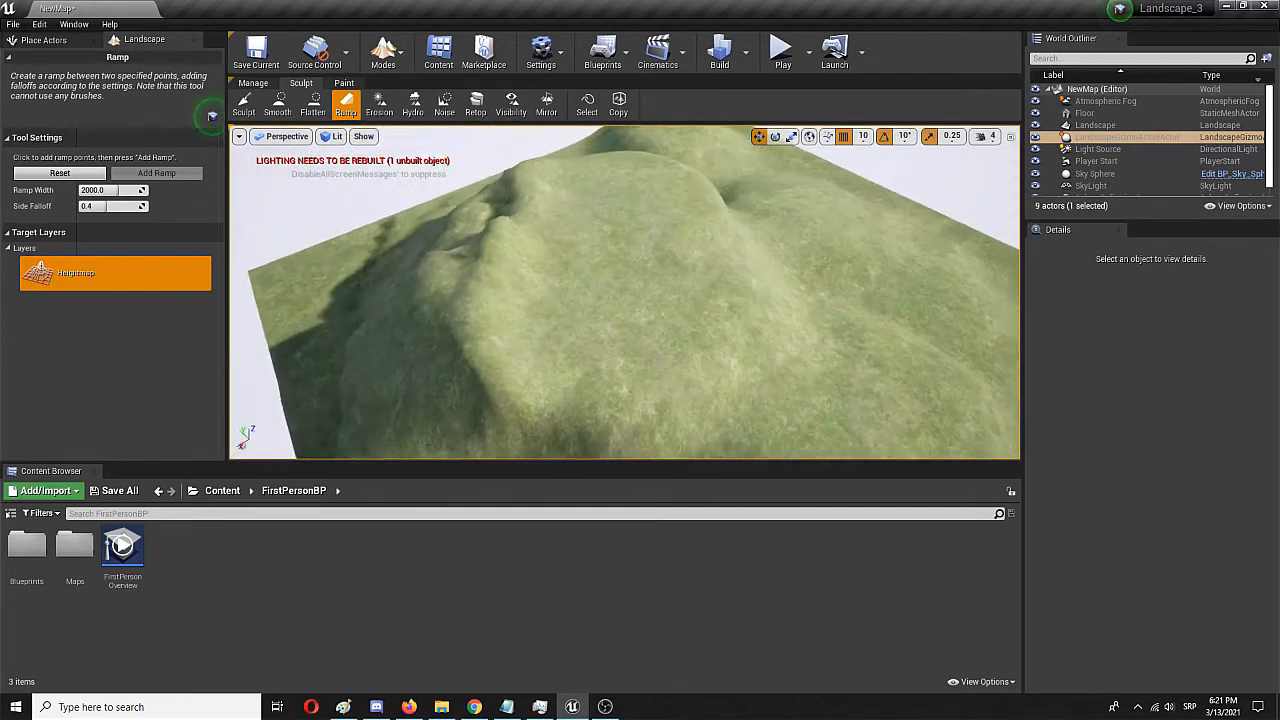
Place a ramp point on the ground beside the big hill, check it from above, then switch to Erosion
drag(625, 300, 600, 200)
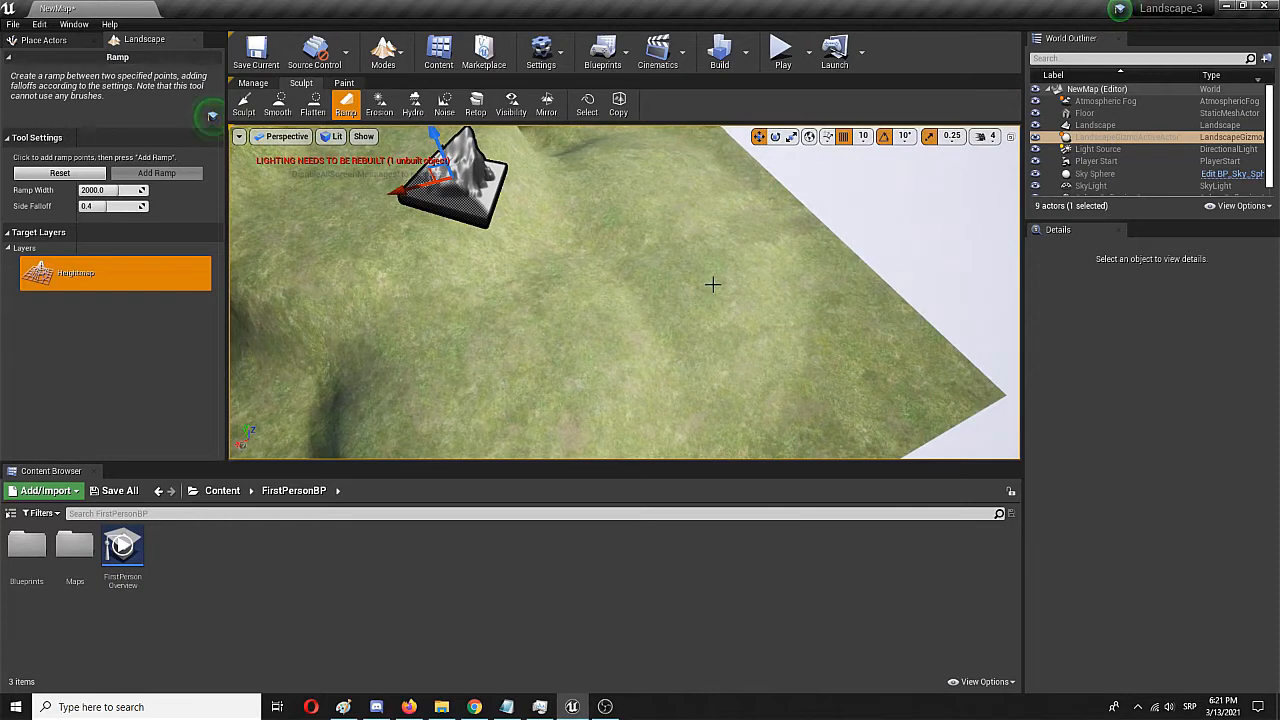
click(850, 335)
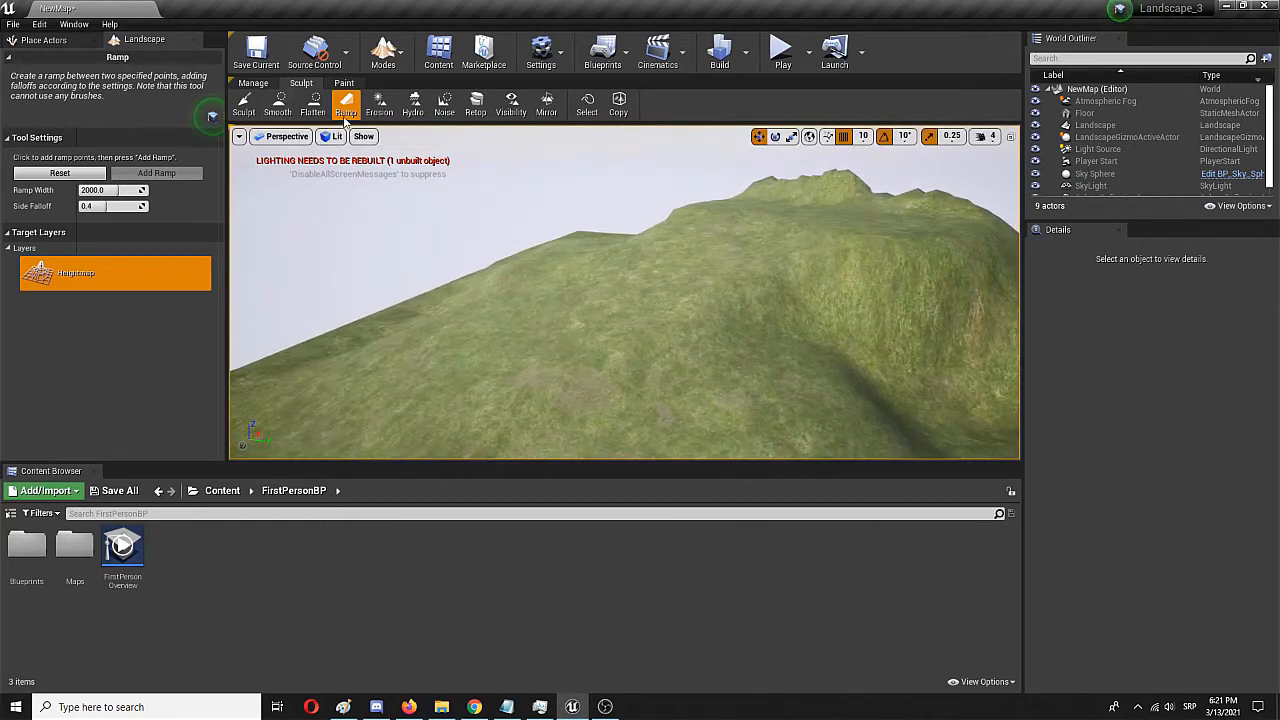
mouse_move(474, 172)
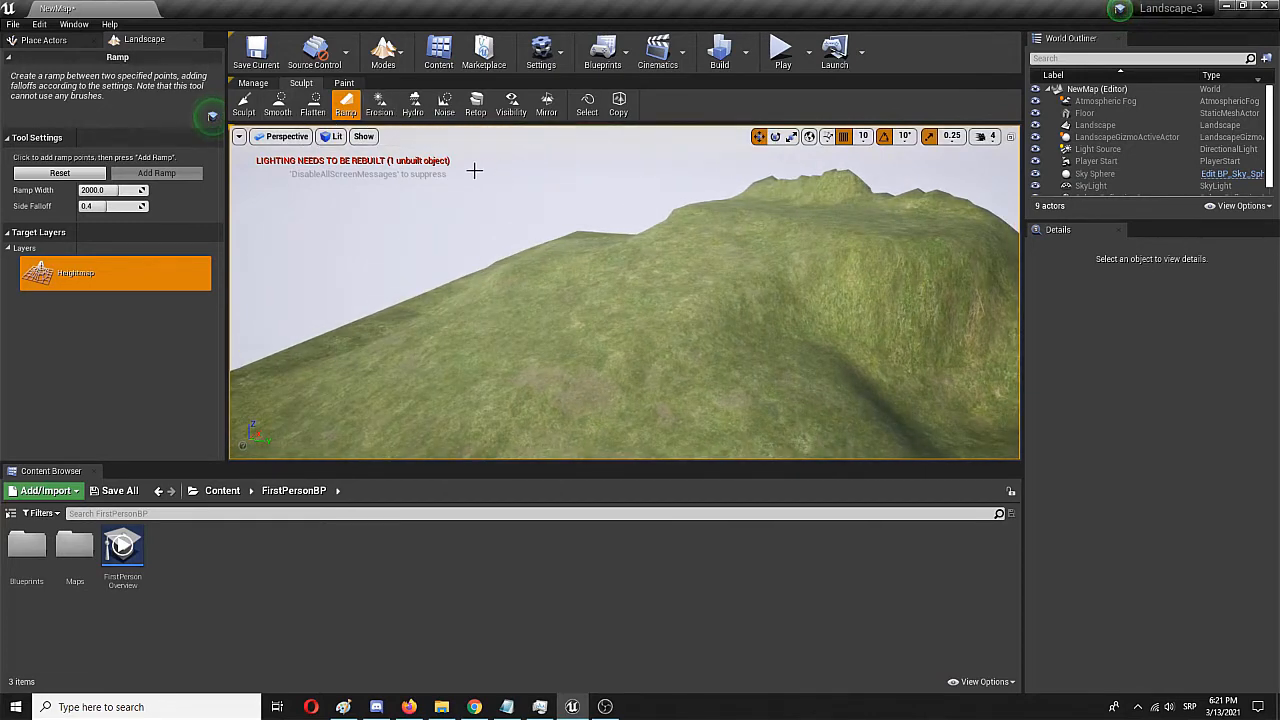
drag(620, 300, 620, 180)
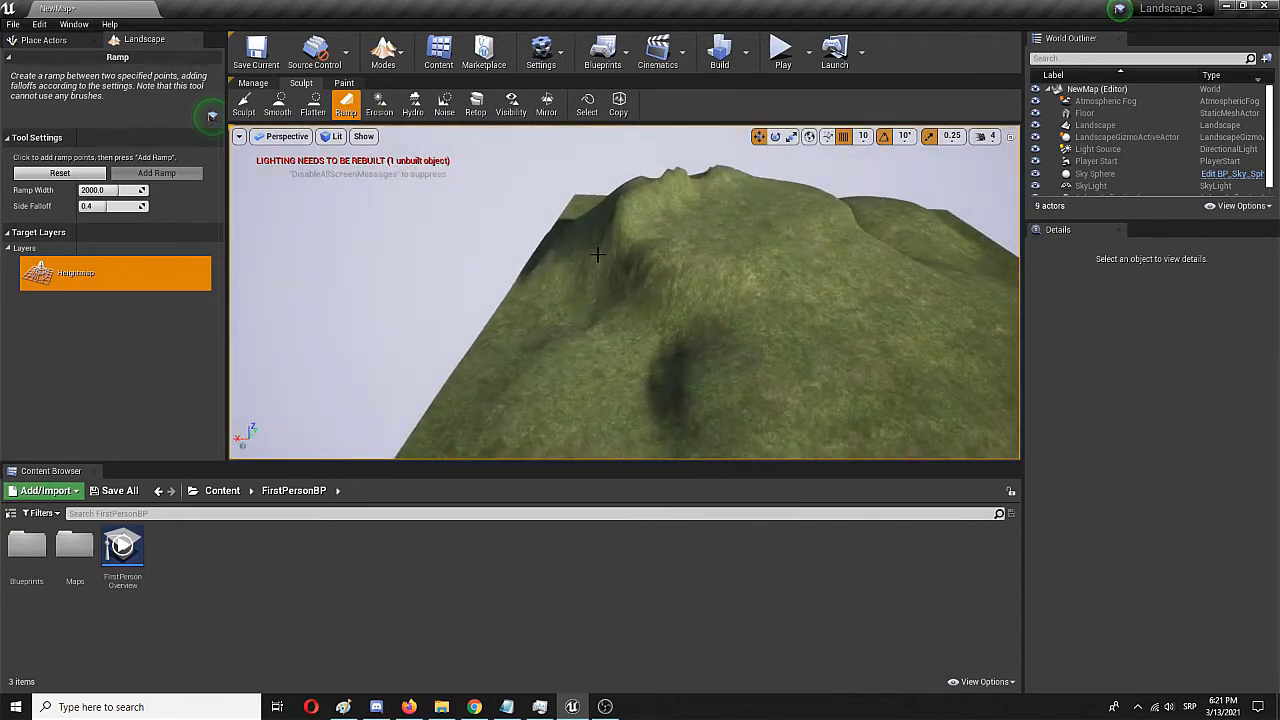
click(379, 103)
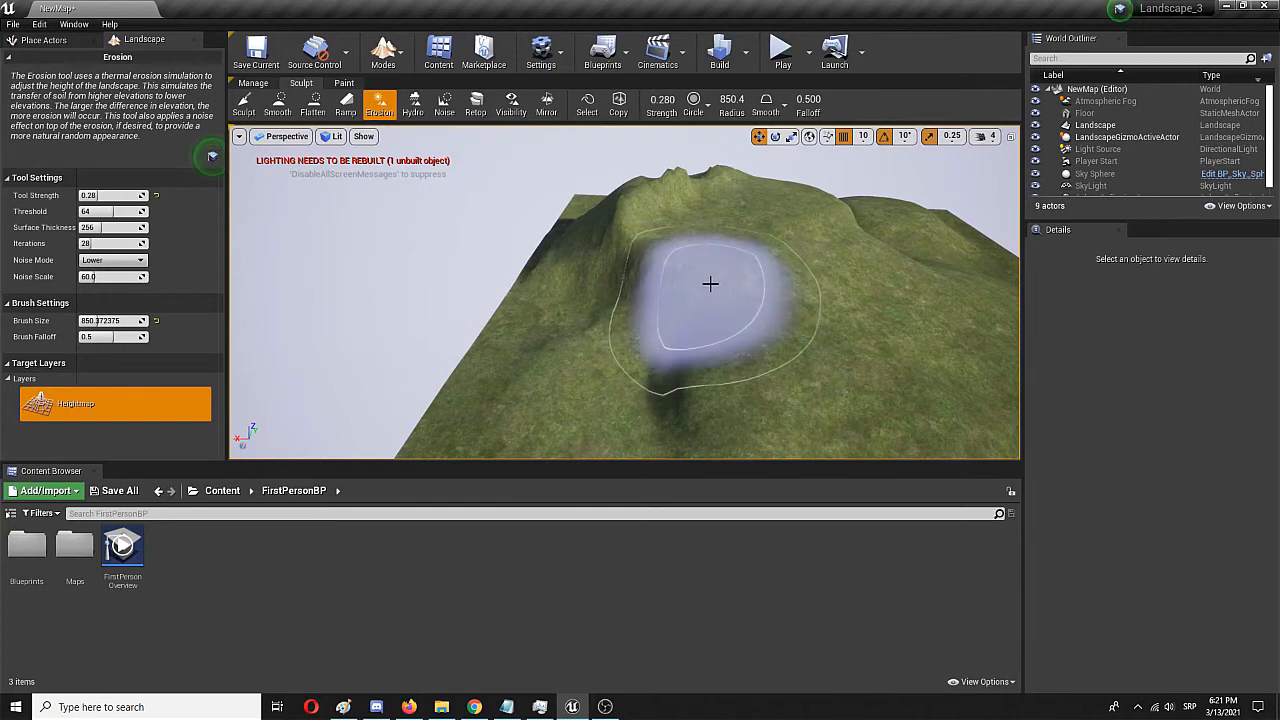
View the hill from another angle after thermal erosion and switch to Hydro erosion
right_click(710, 285)
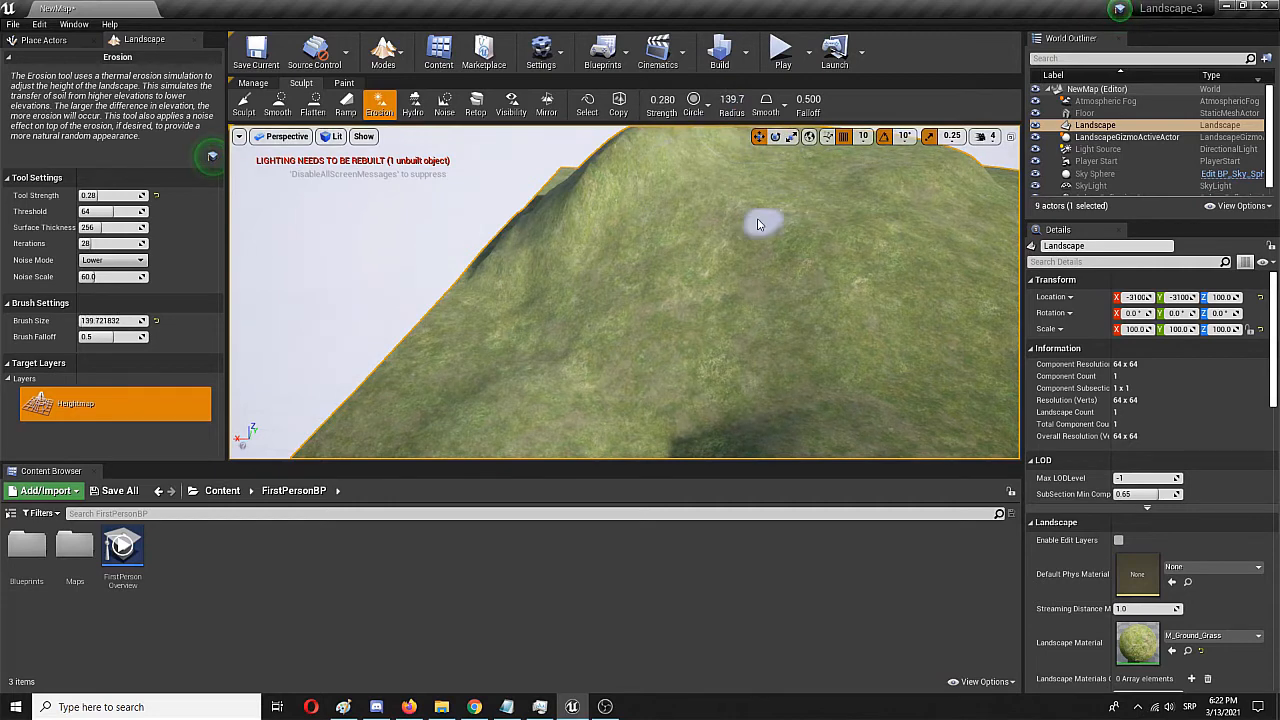
mouse_move(703, 255)
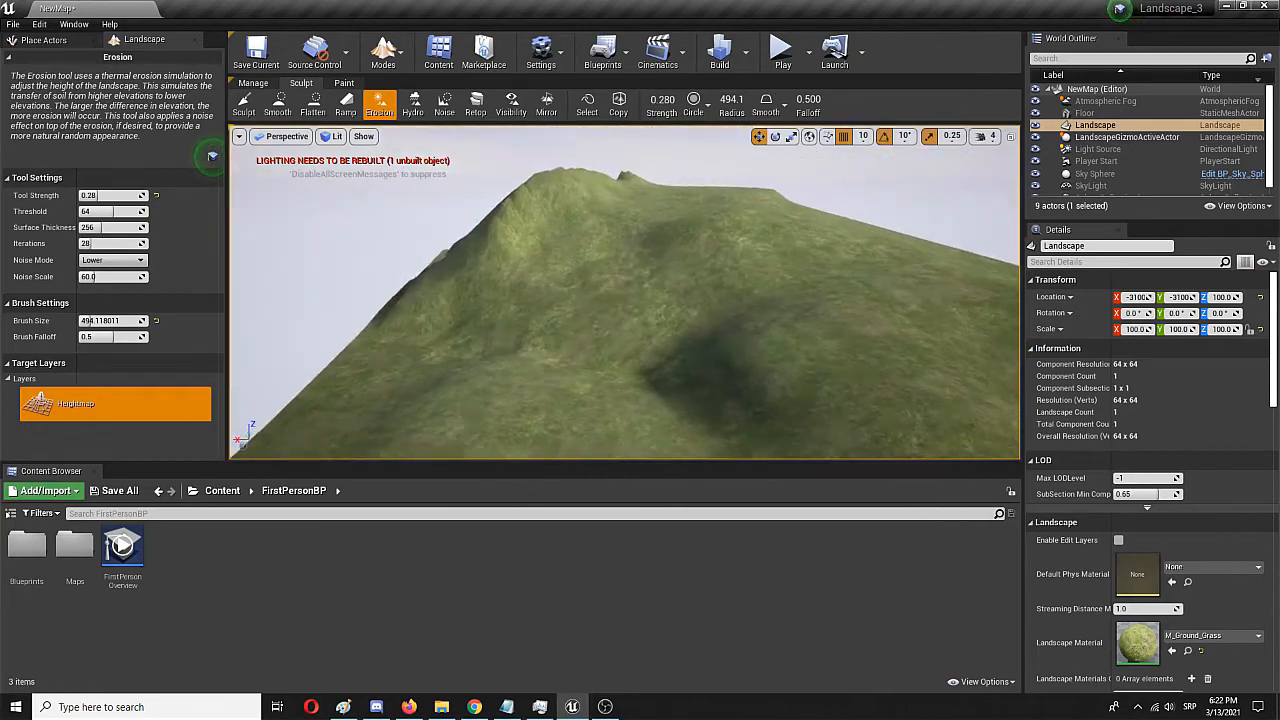
click(412, 103)
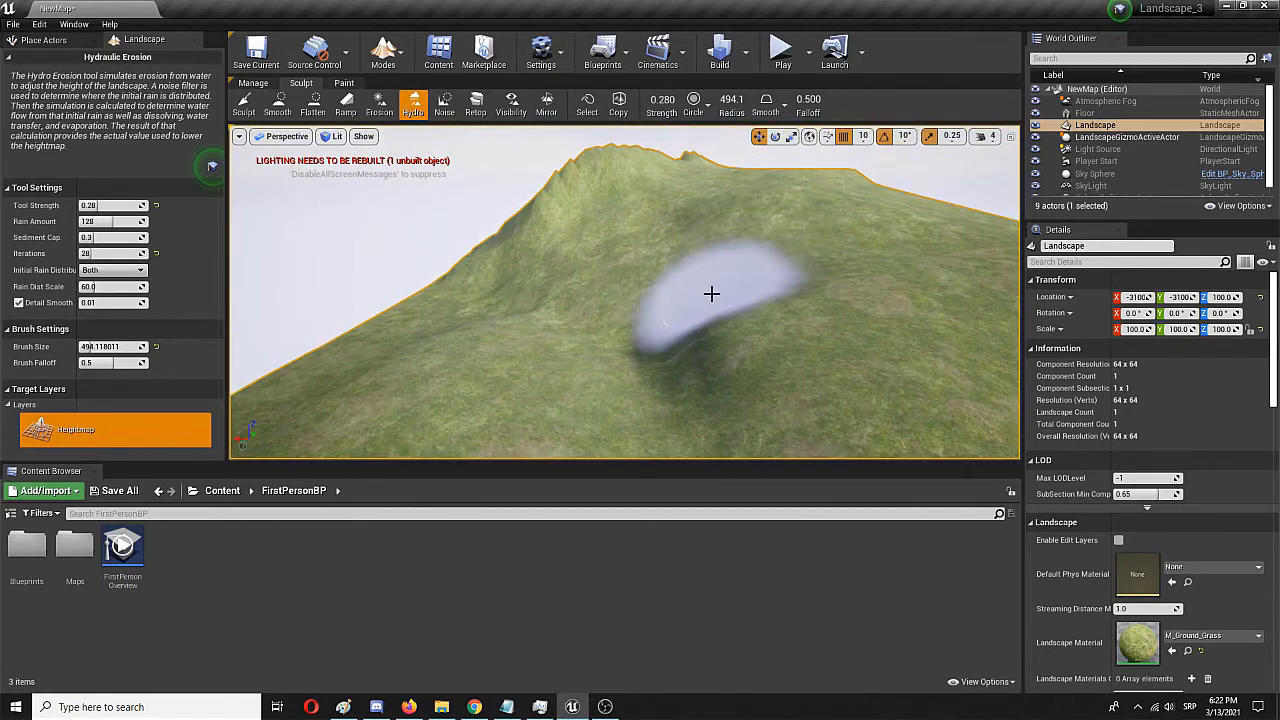
mouse_move(723, 270)
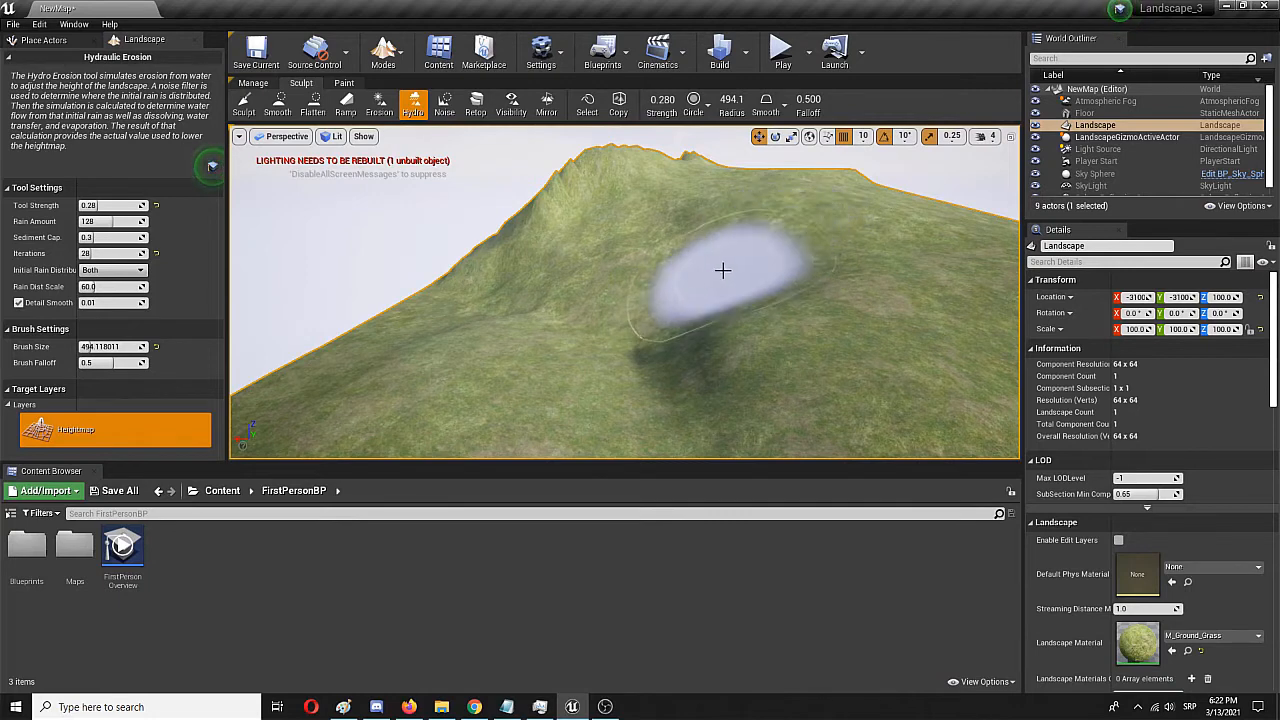
mouse_move(717, 235)
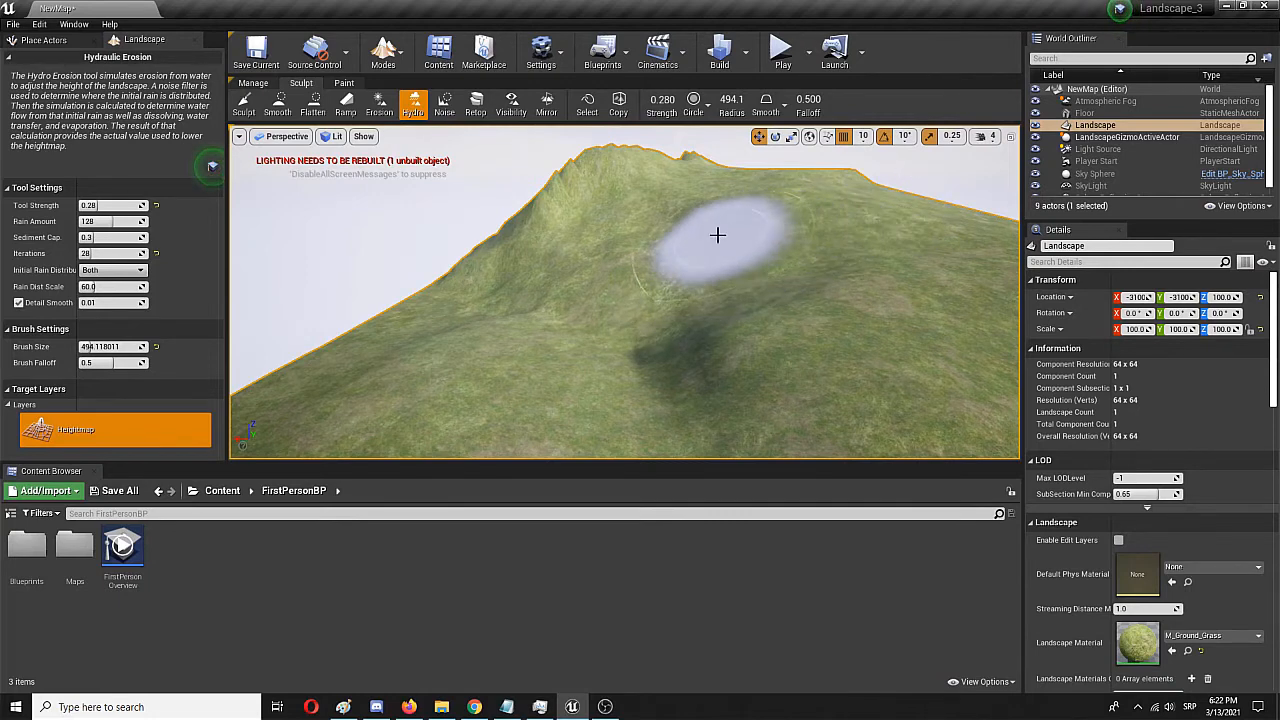
Add Noise along the crest, then preview the Visibility, Mirror and Retopologize tools
click(444, 103)
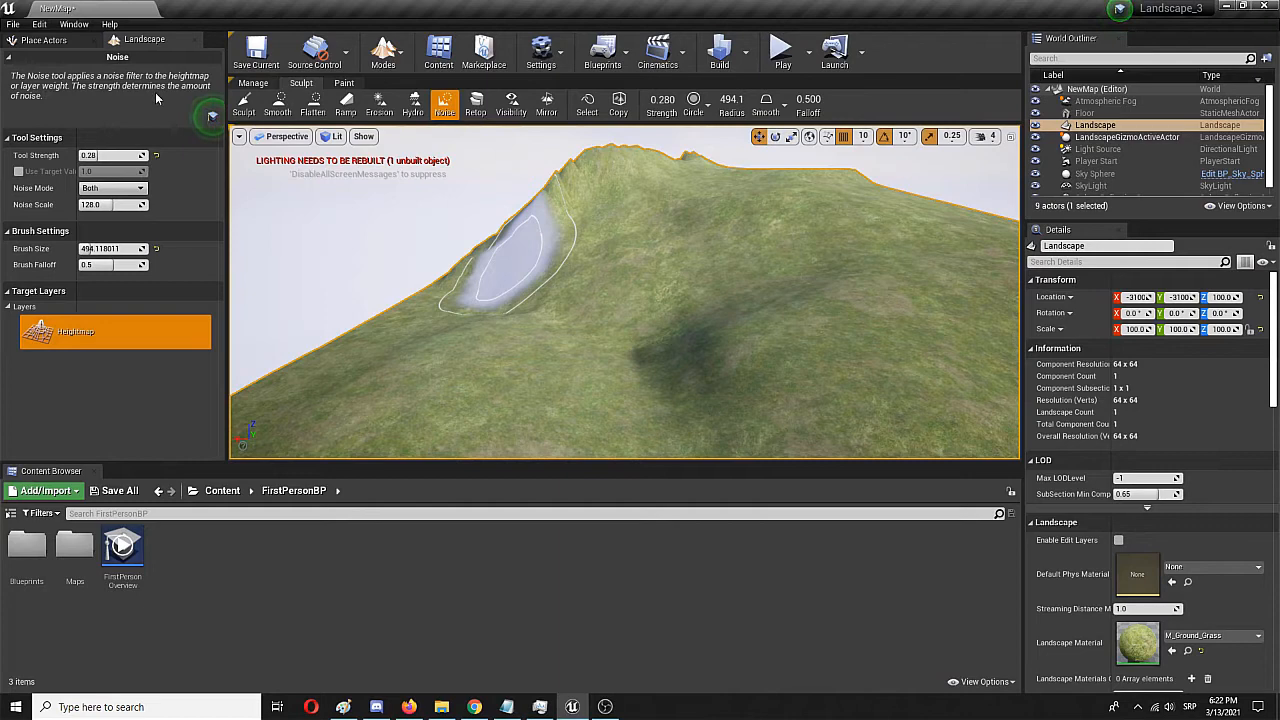
mouse_move(758, 290)
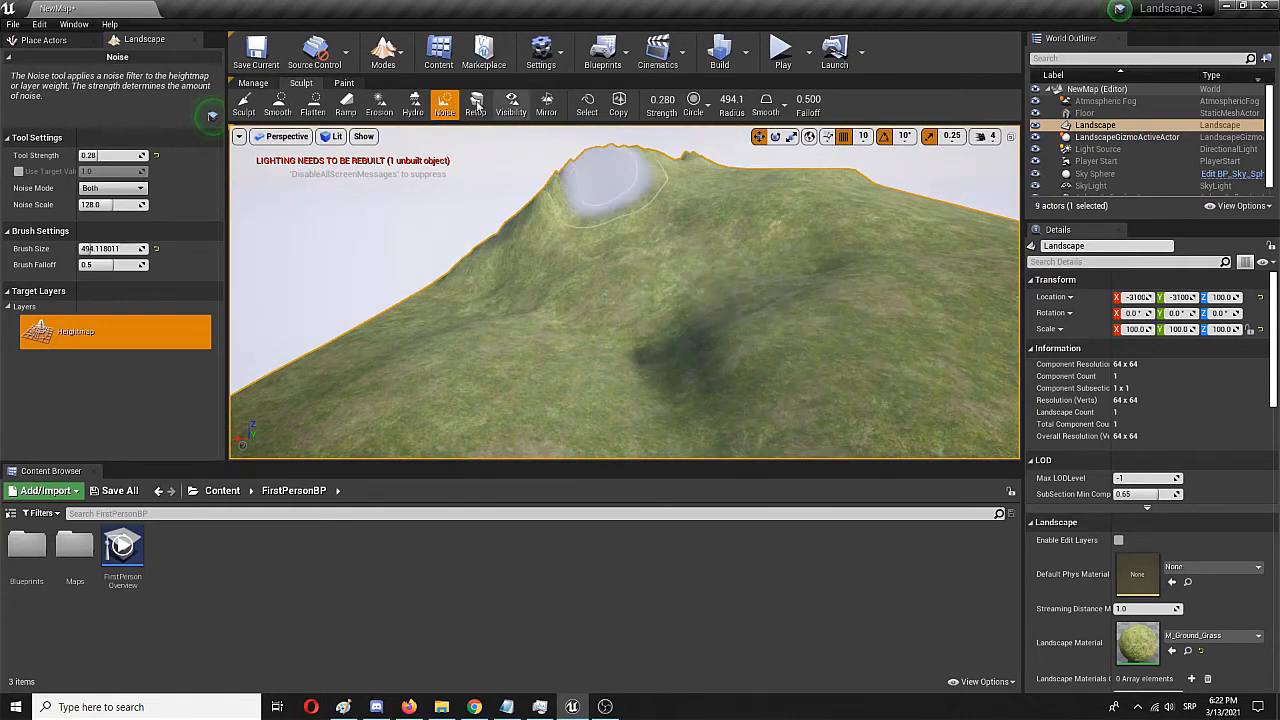
click(511, 103)
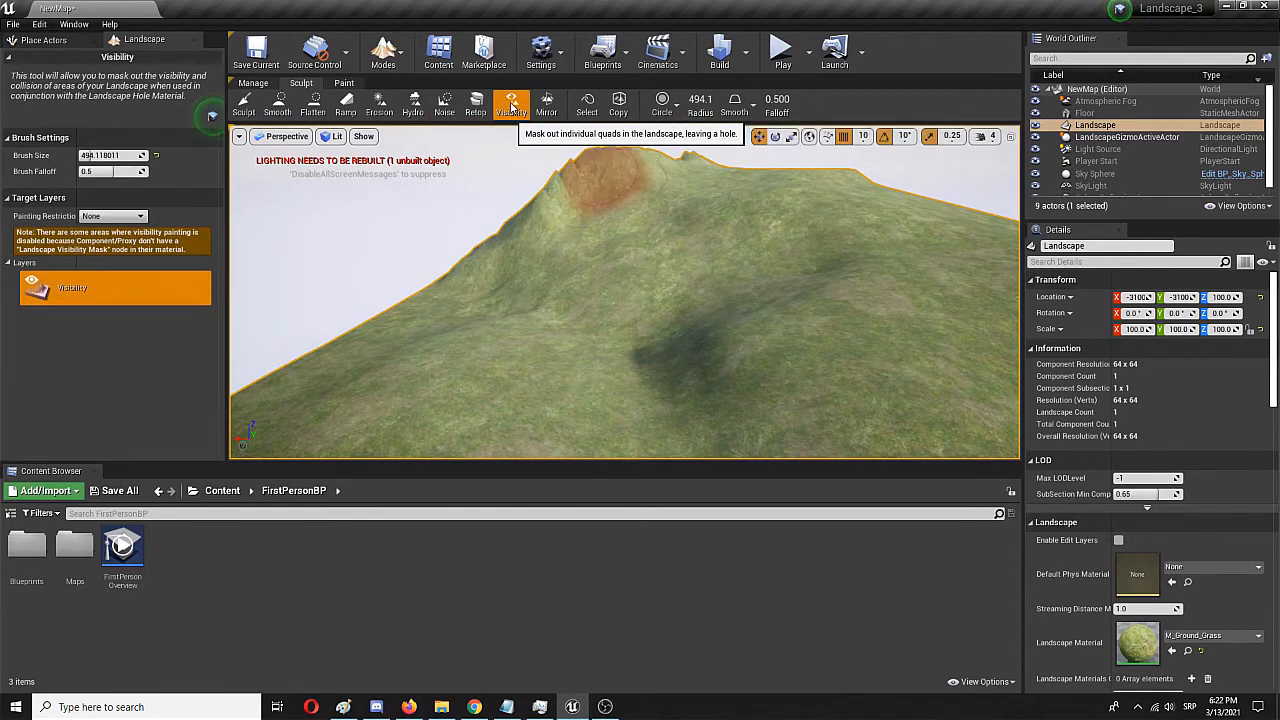
click(546, 104)
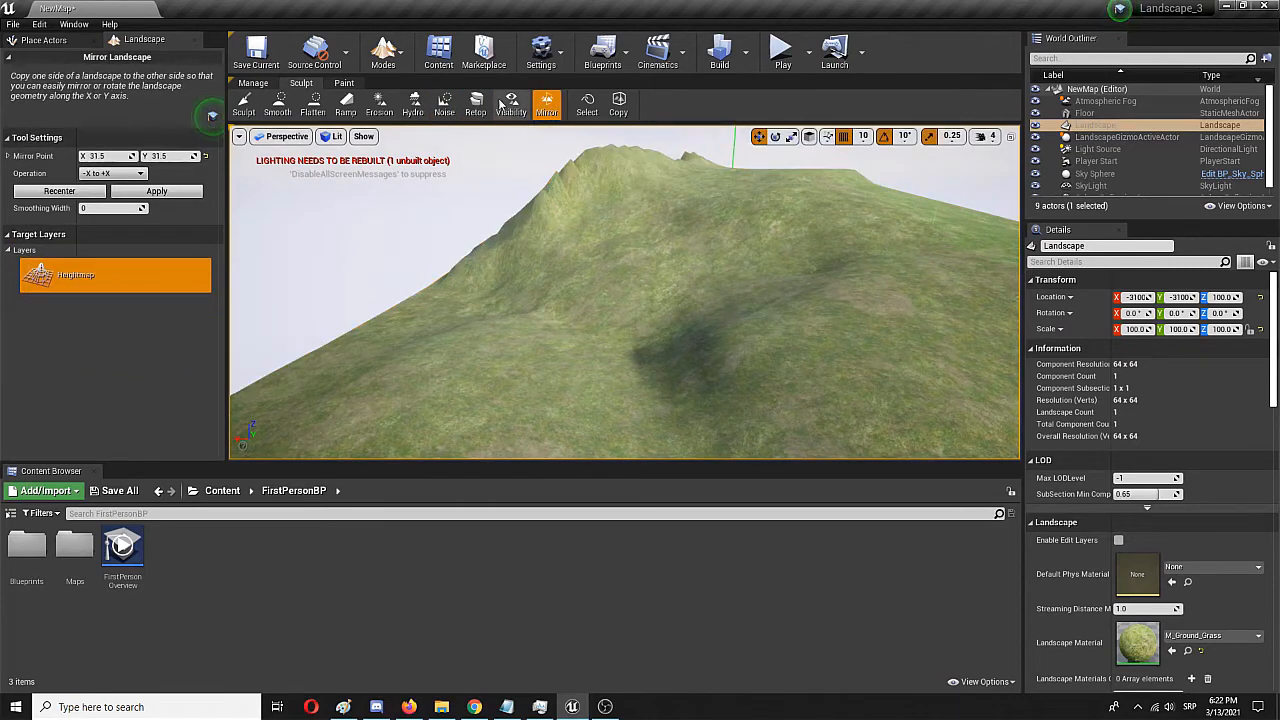
click(476, 104)
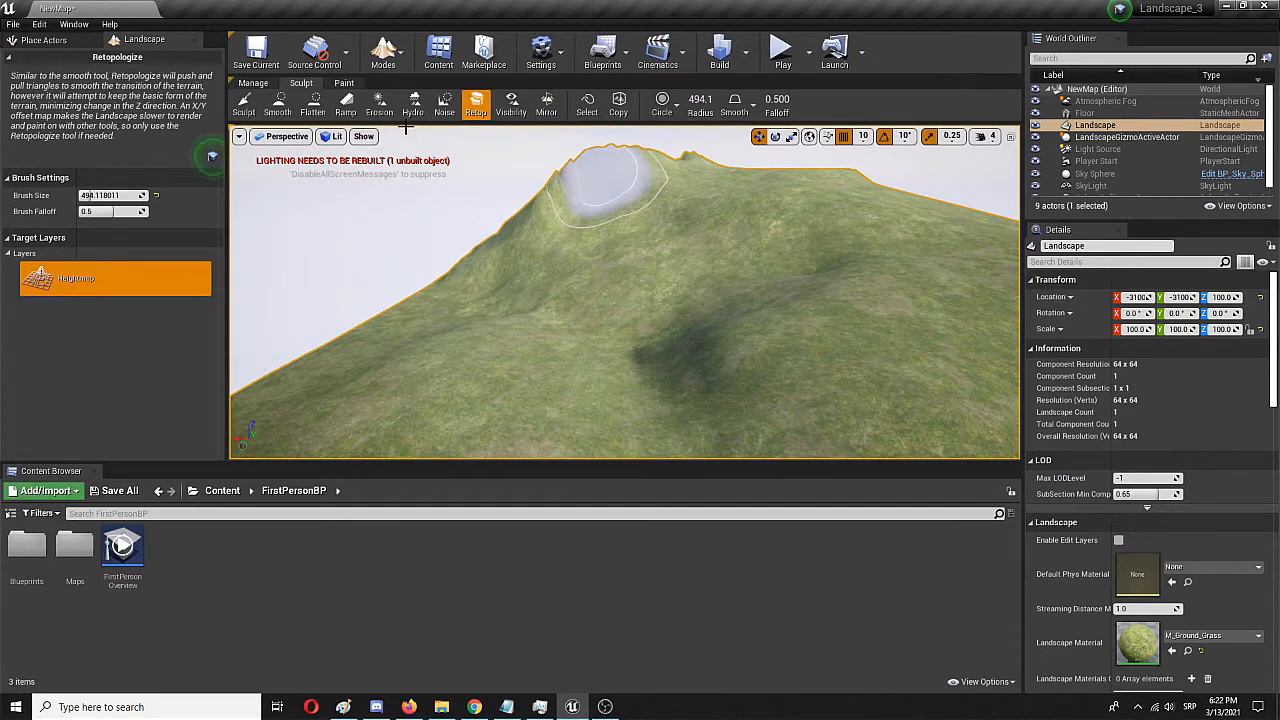
mouse_move(242, 104)
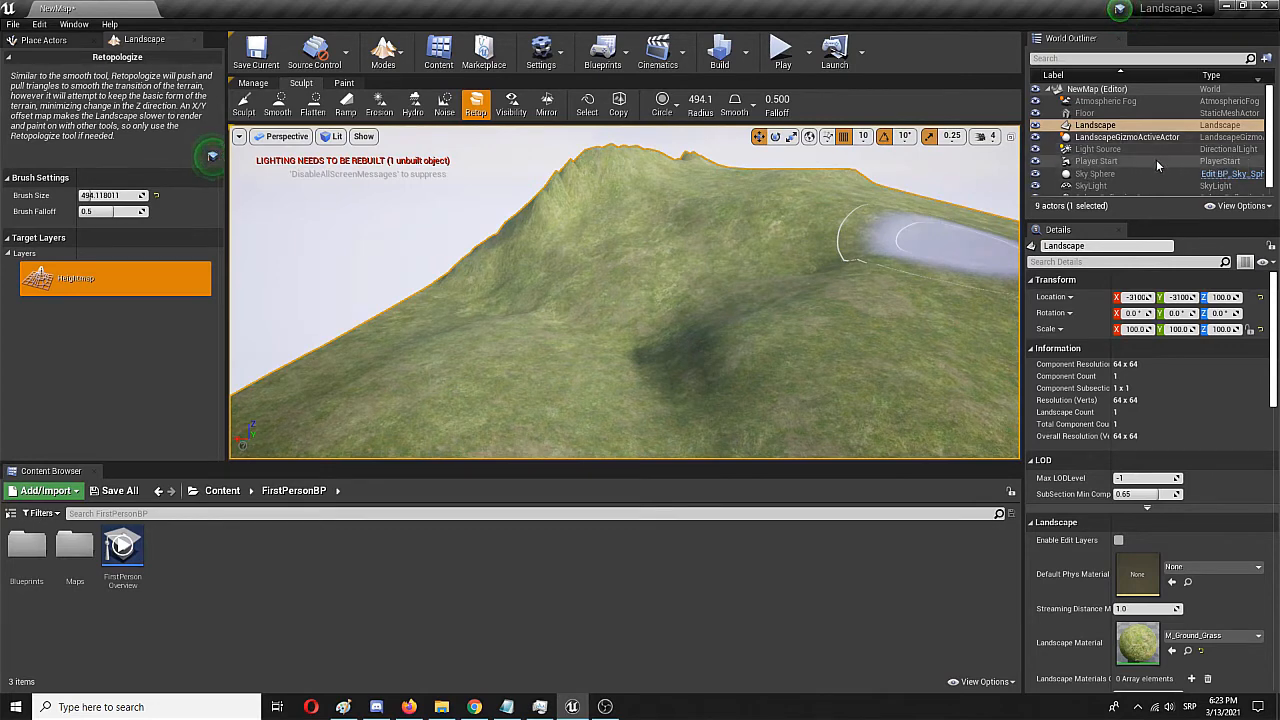
mouse_move(1160, 163)
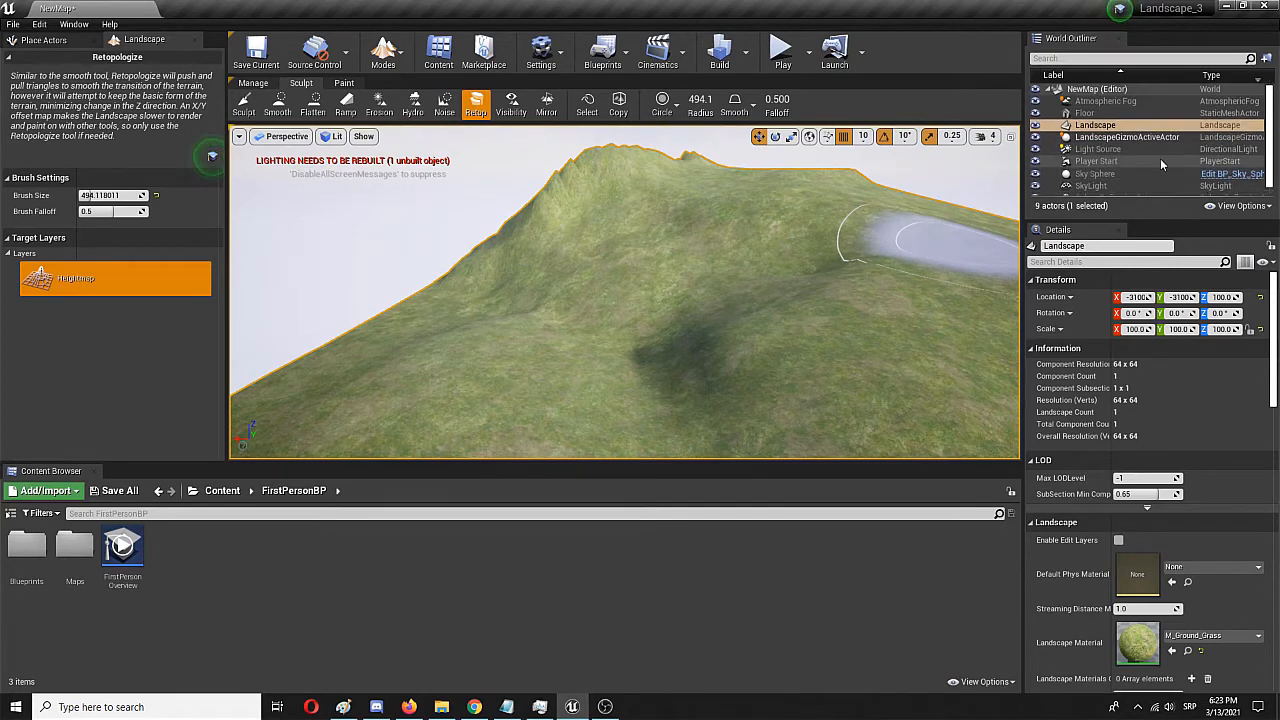
mouse_move(1136, 149)
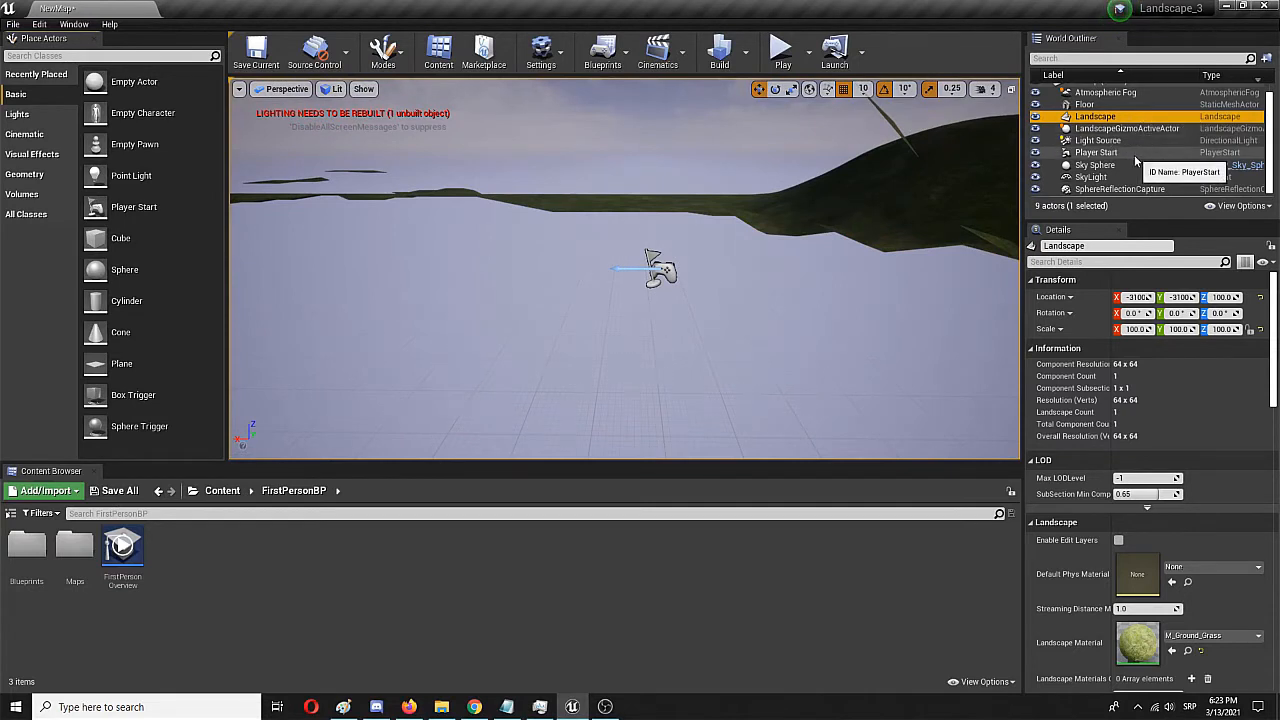
Select the Player Start in the World Outliner, face the big hill and launch a play test
click(1097, 152)
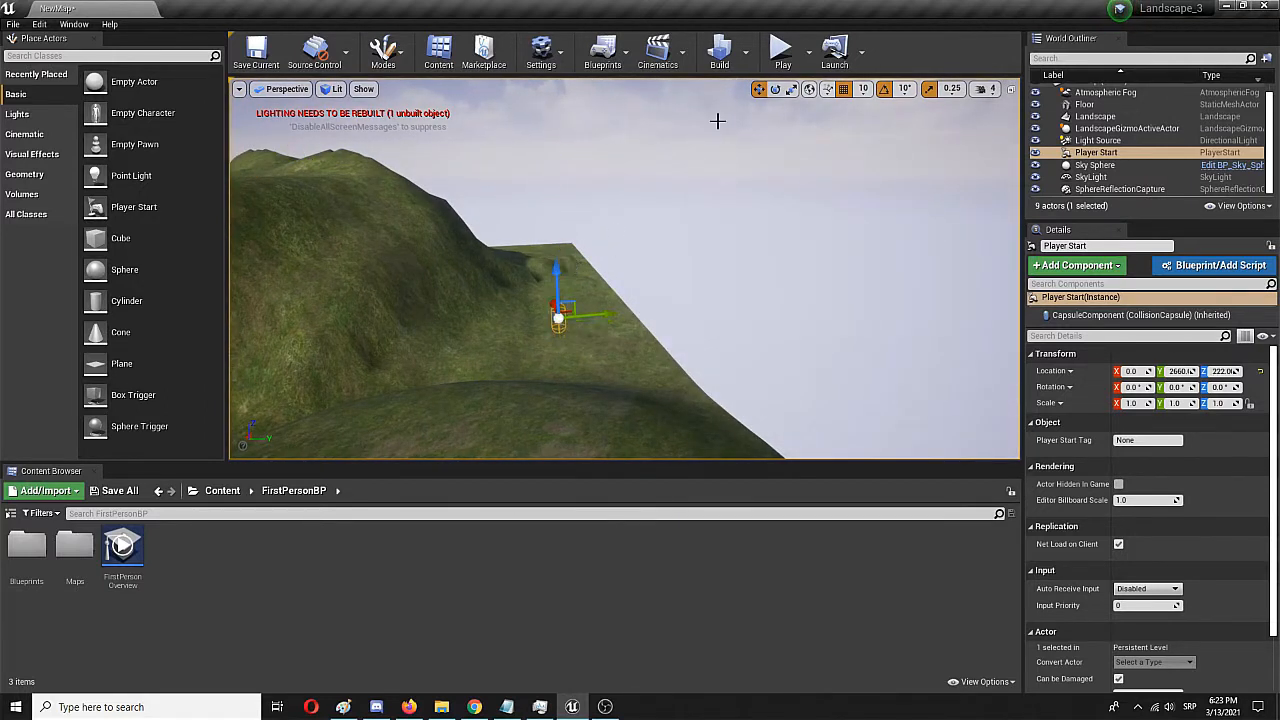
drag(600, 300, 620, 400)
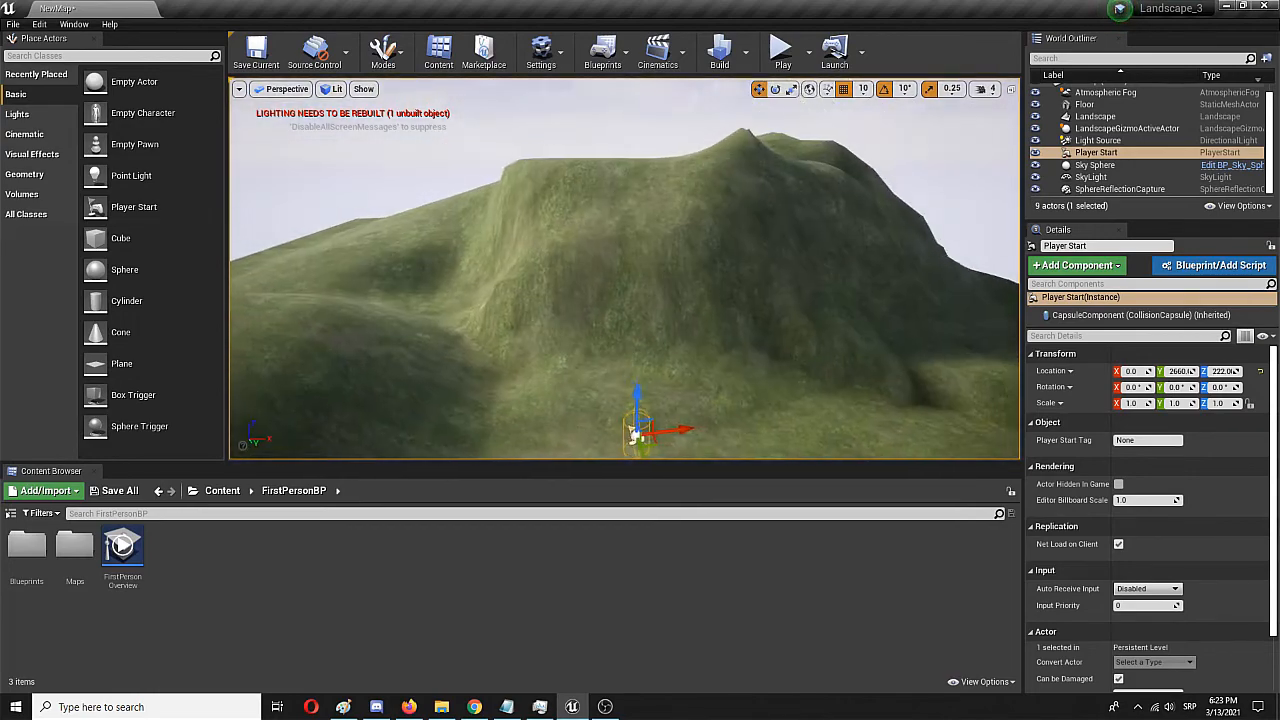
click(781, 47)
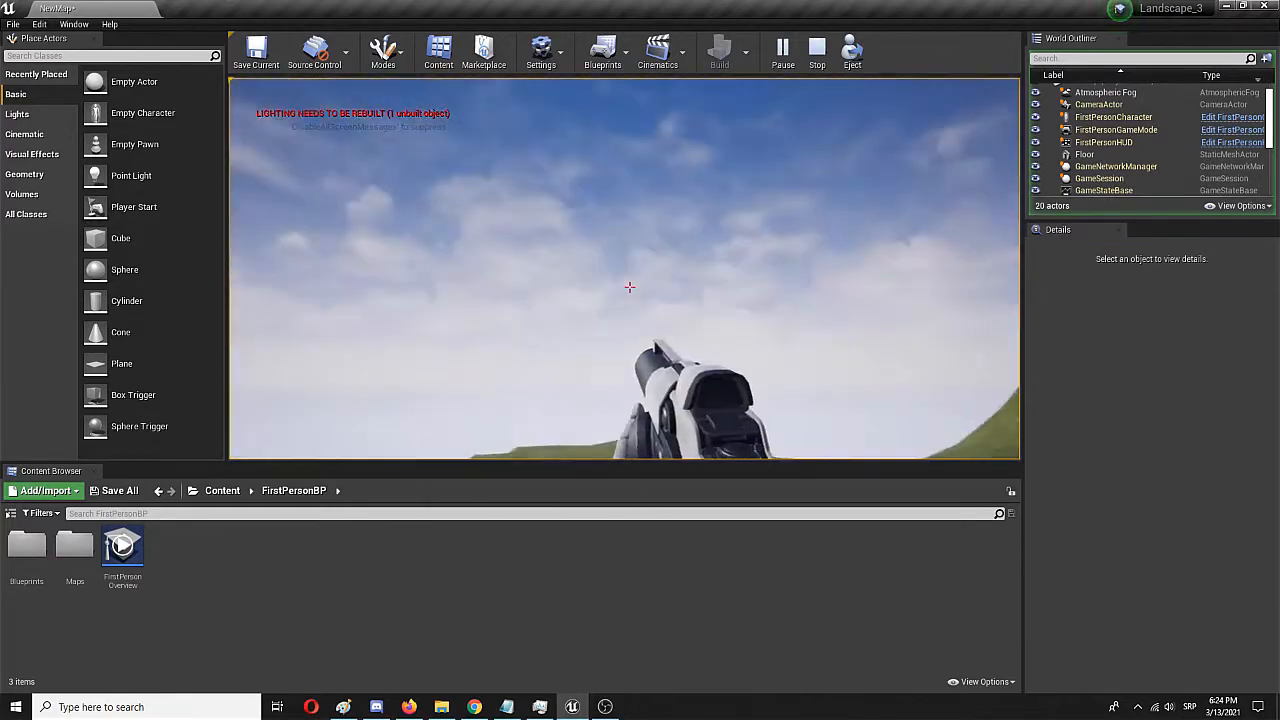
Fire a projectile from the first-person gun toward the hills while play-testing
click(629, 287)
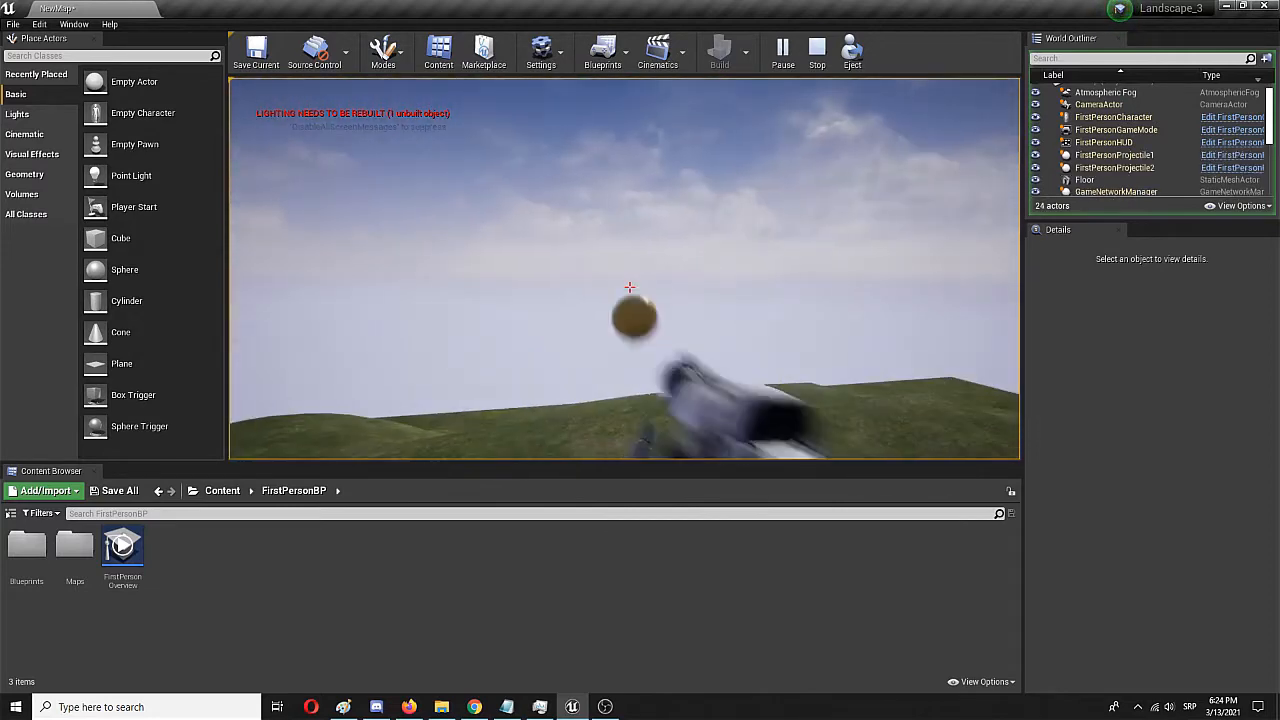